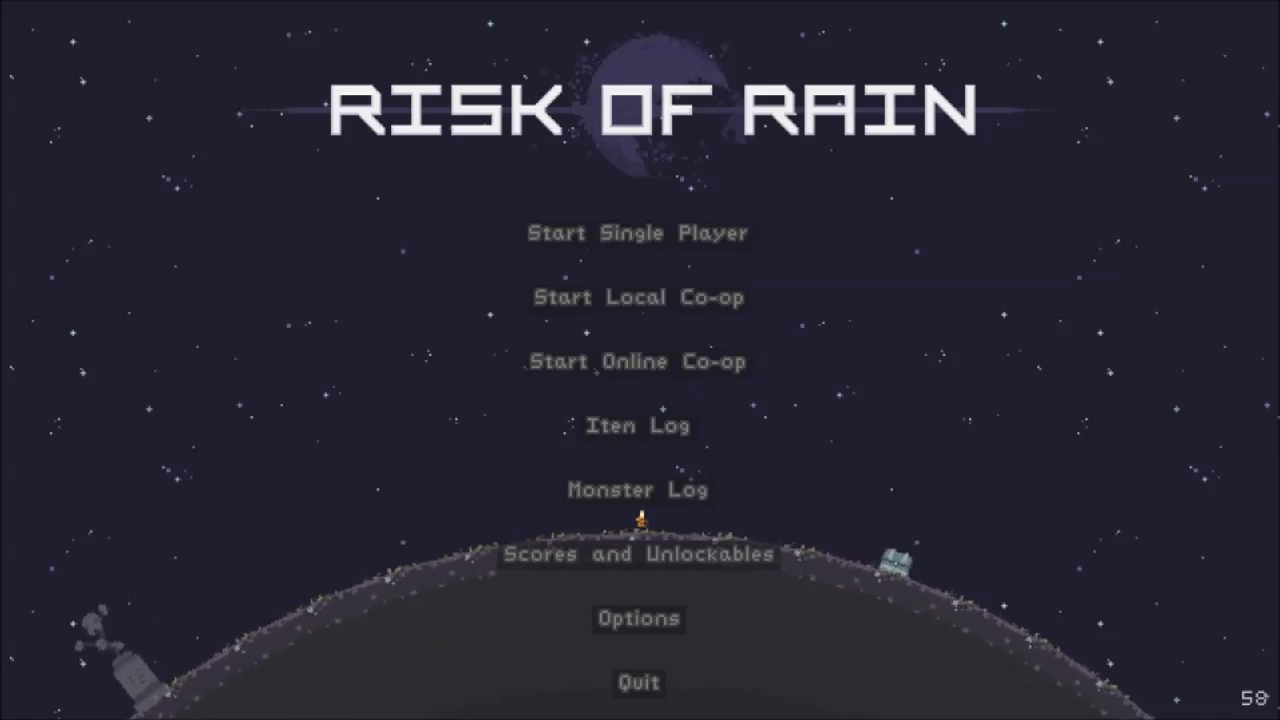
Leave a single-player game and view the Achievements tab, where every challenge is incomplete.
click(637, 233)
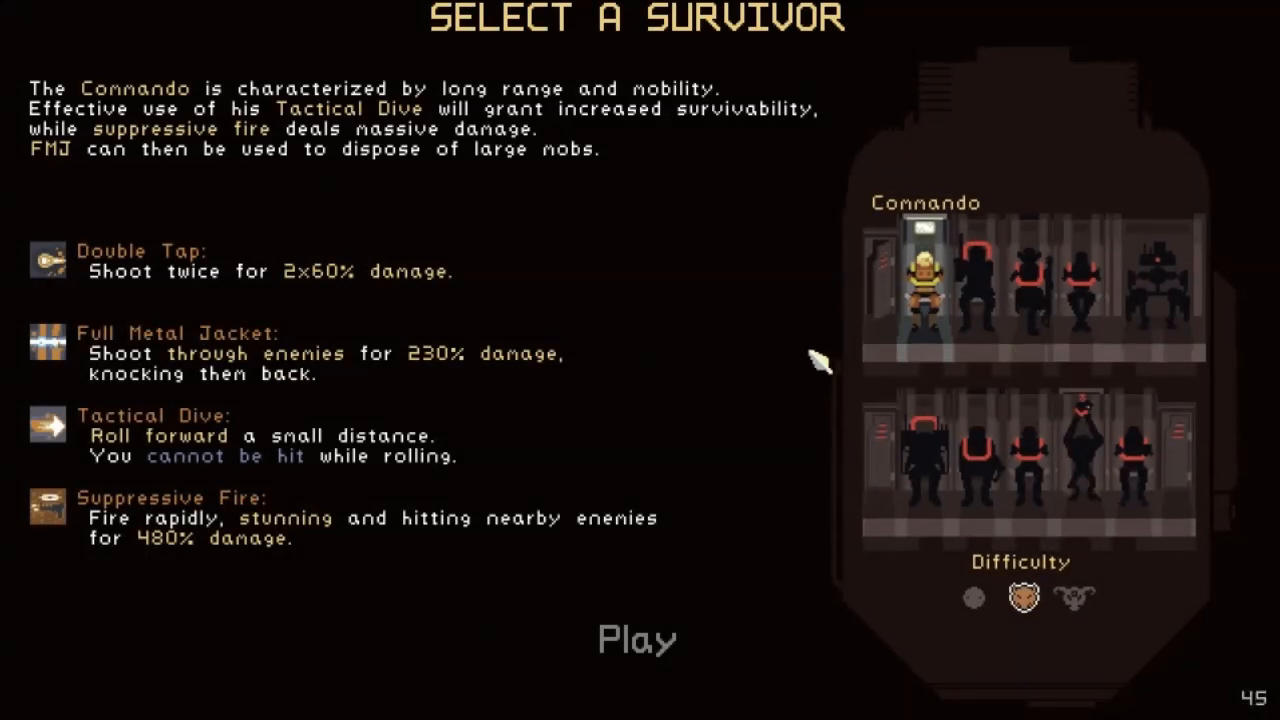
key(Escape)
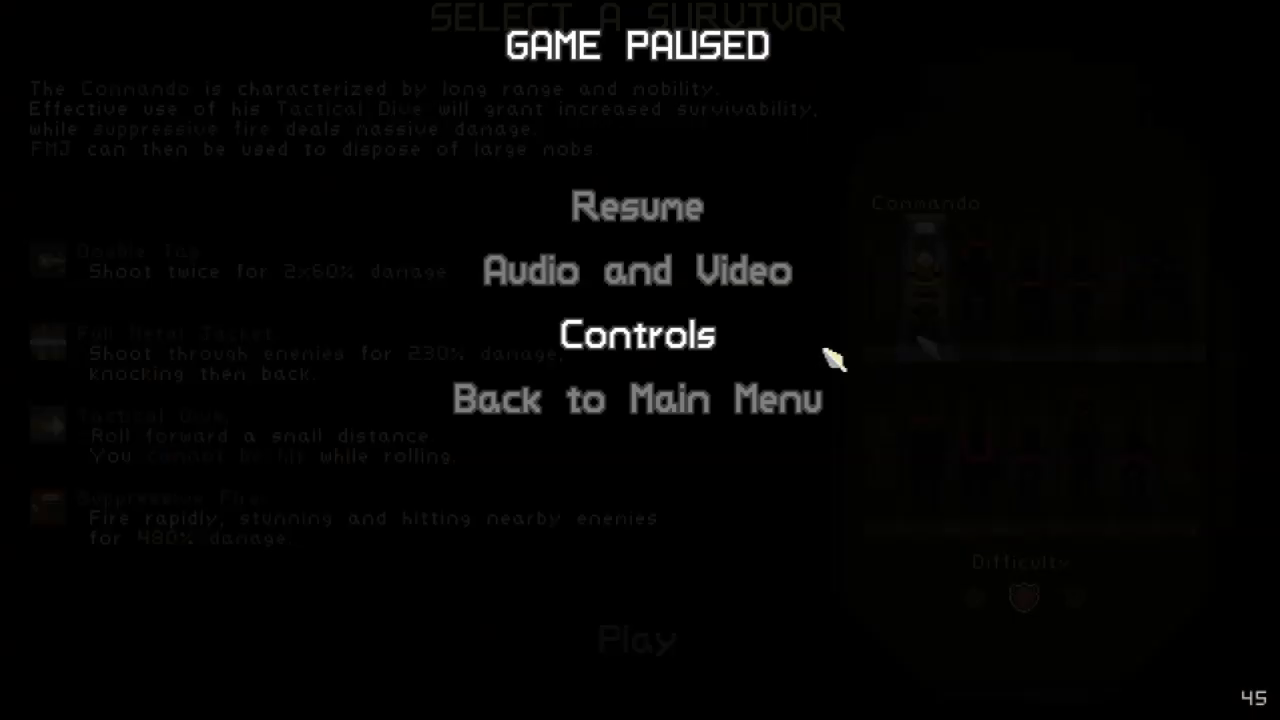
click(636, 399)
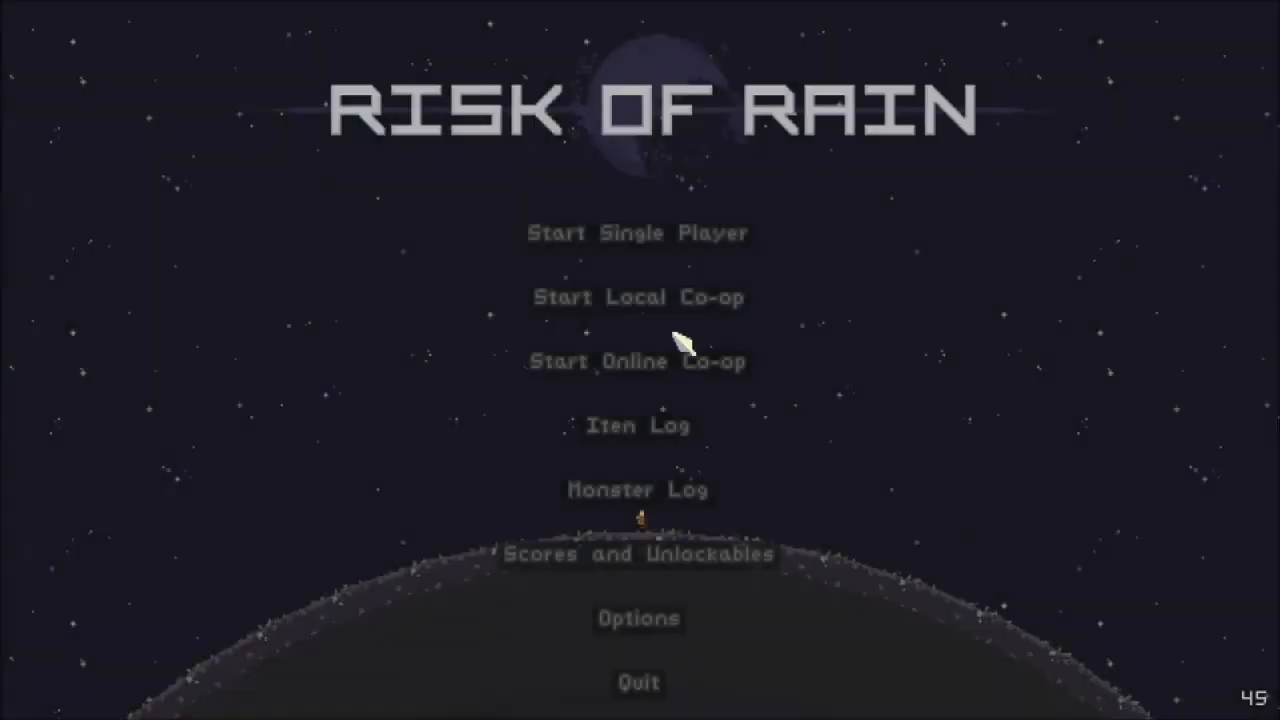
click(637, 554)
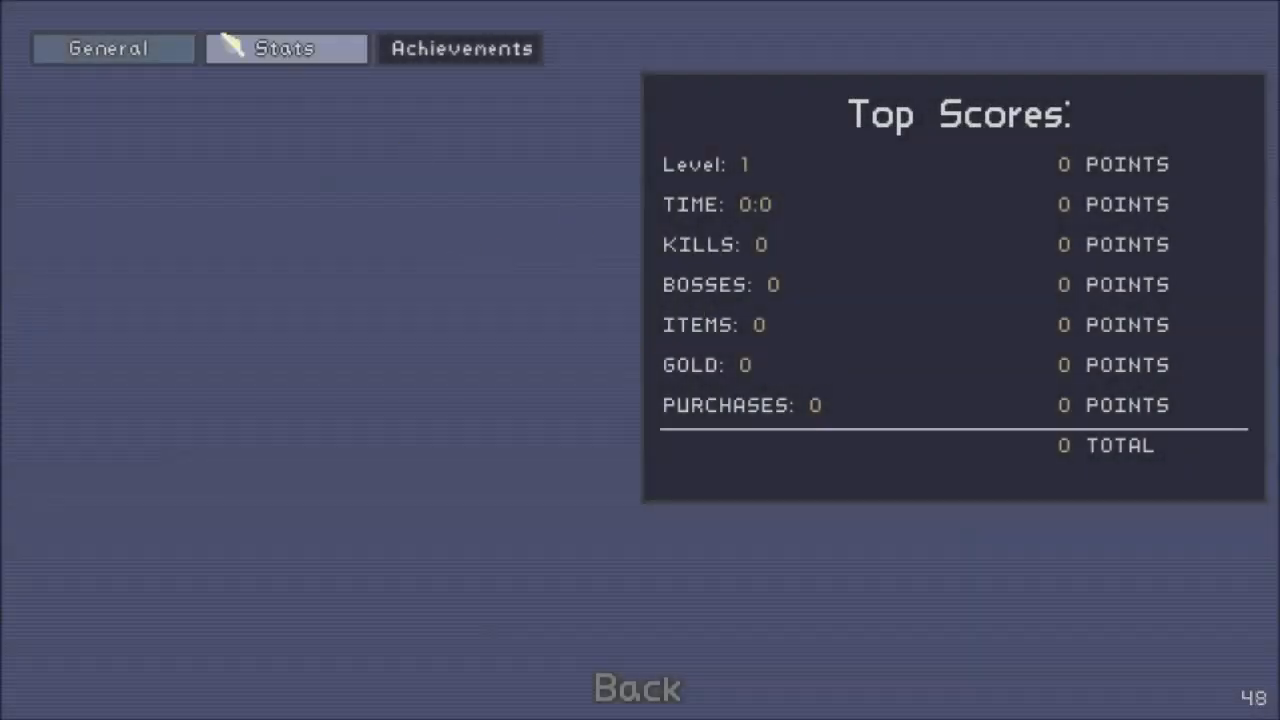
click(459, 48)
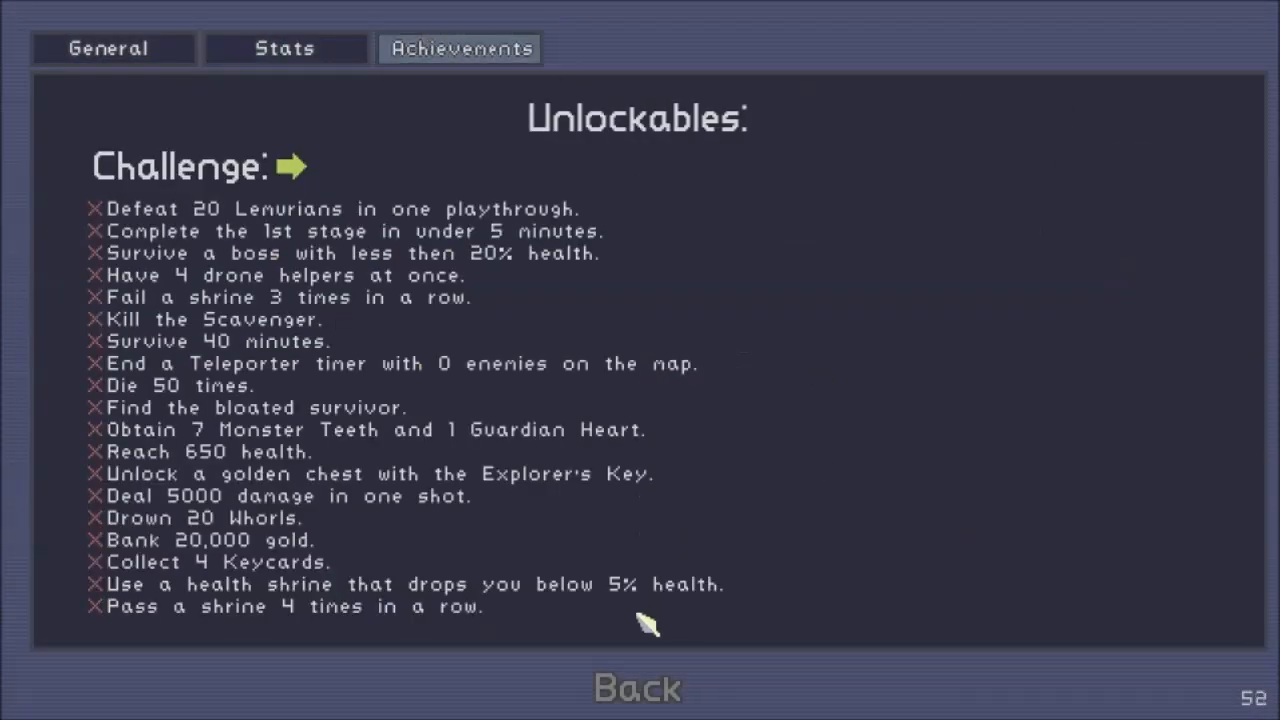
click(636, 687)
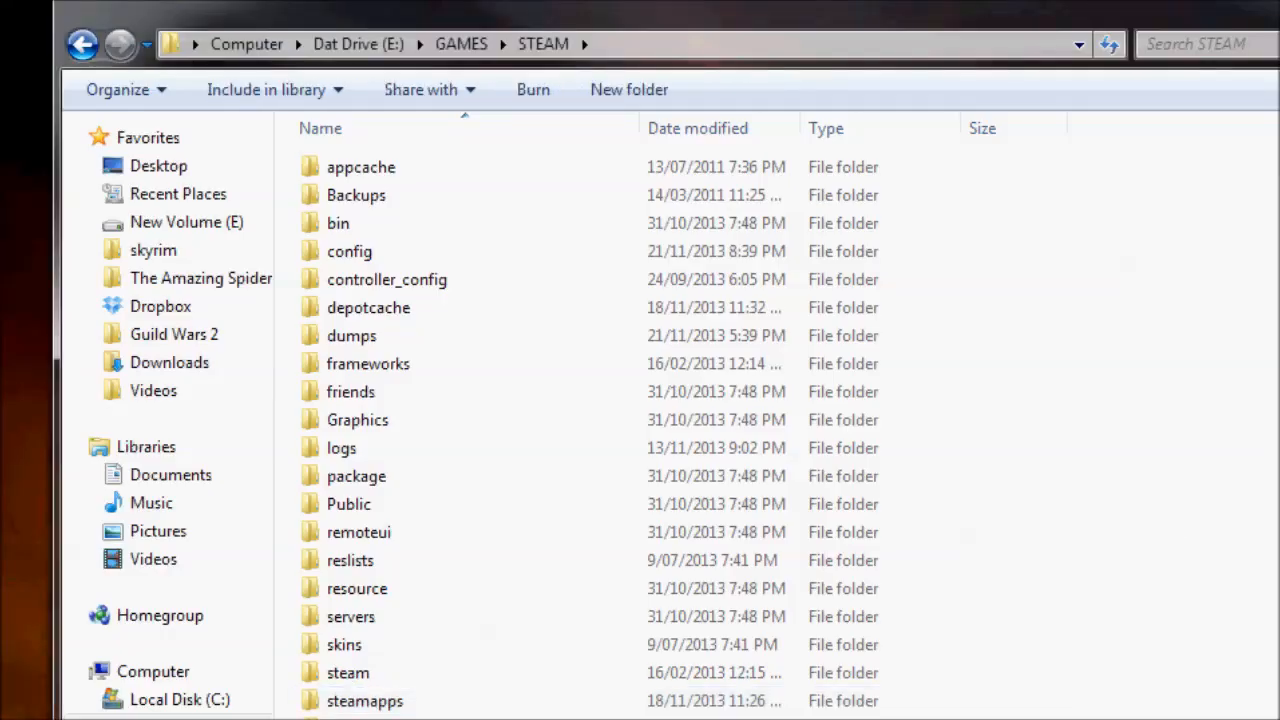
mouse_move(390, 616)
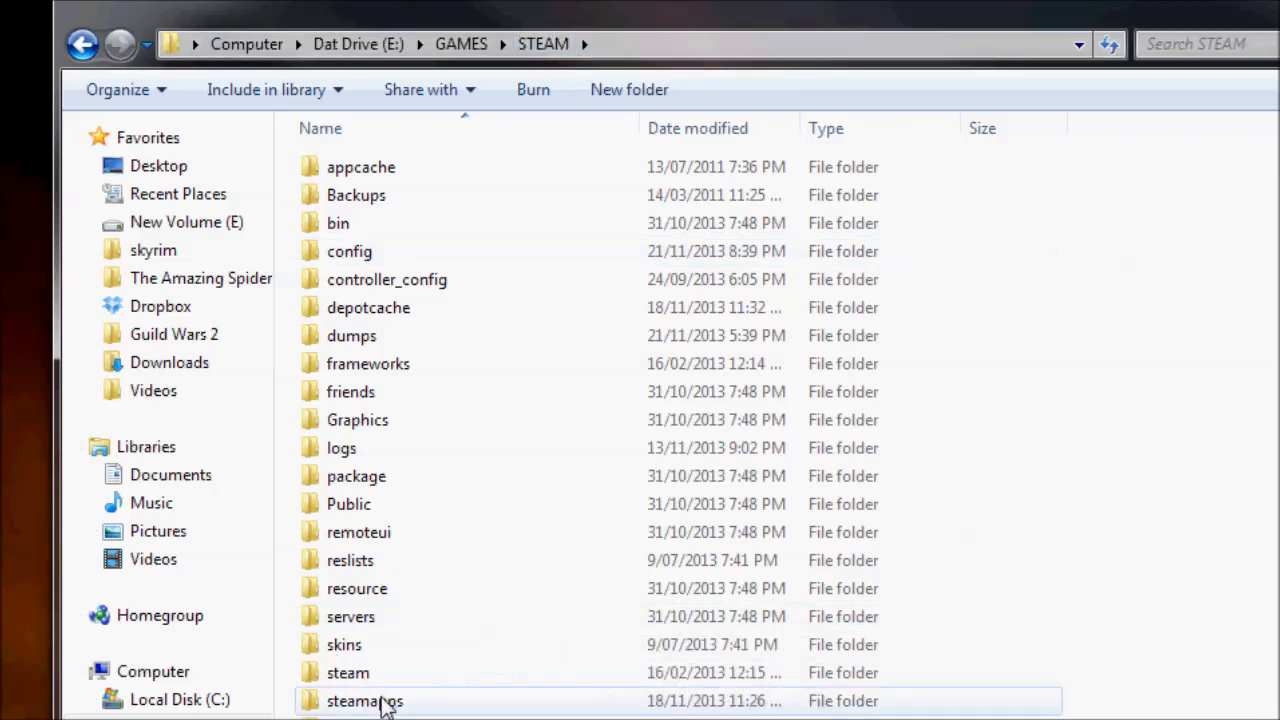
Browse from steamapps to the Risk of Rain folder and select Save.ini.
double_click(365, 701)
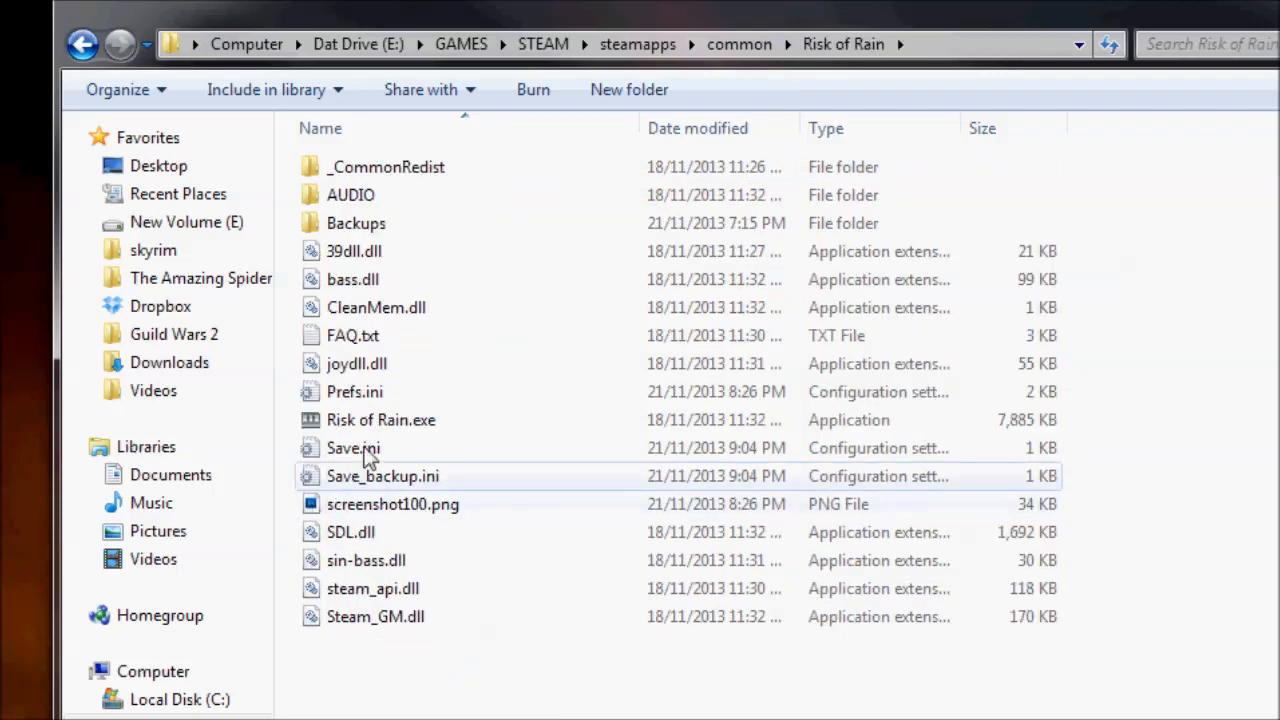
click(353, 447)
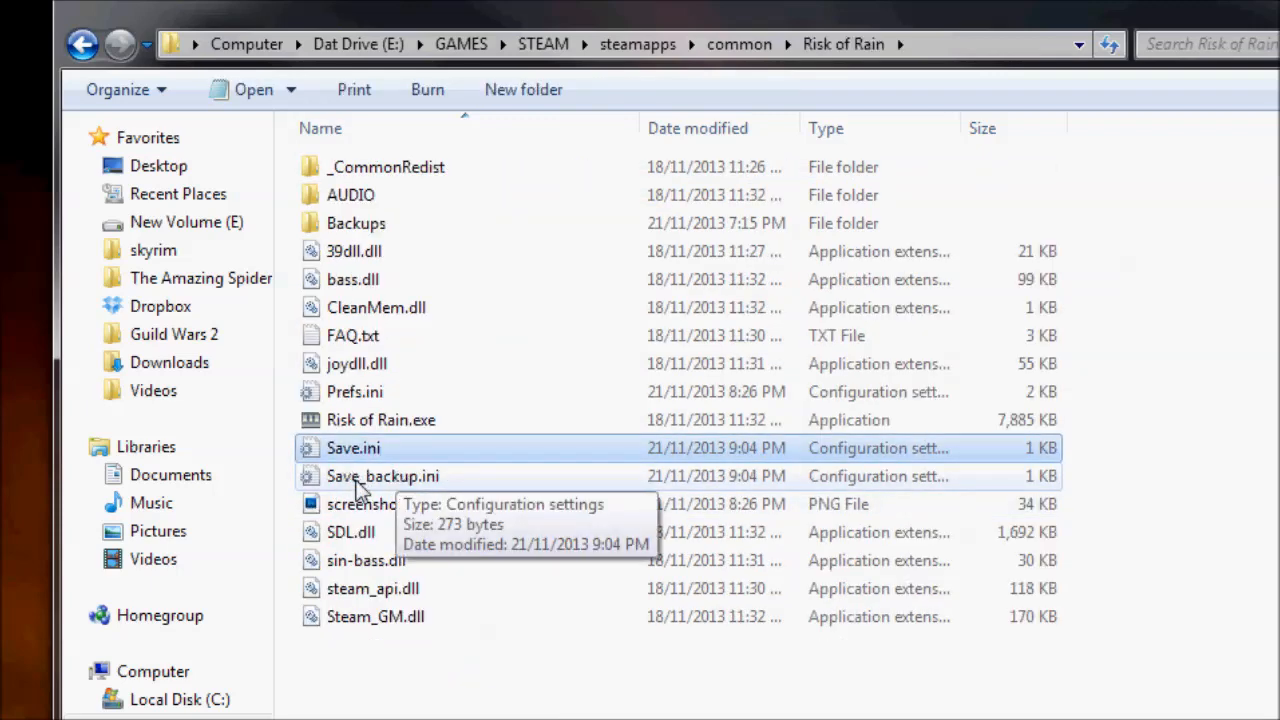
Open Save.ini in Notepad with the caret after the last achievement_progress entry.
double_click(353, 447)
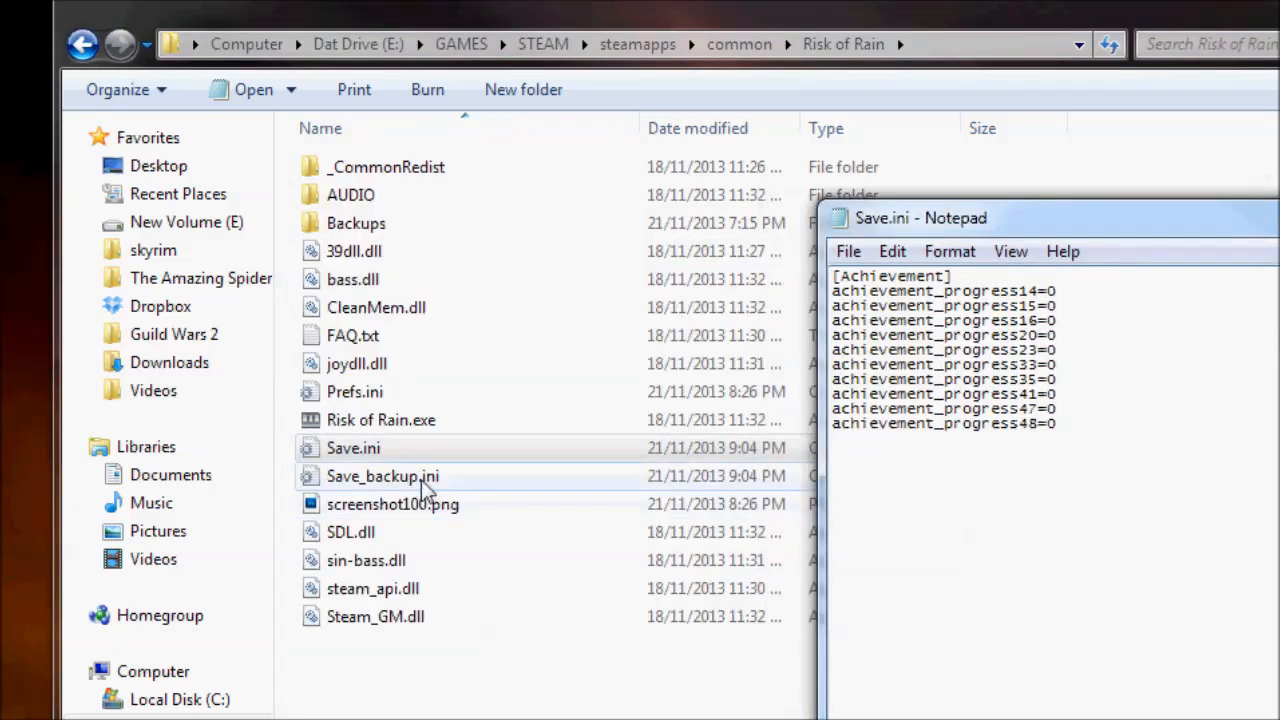
click(383, 476)
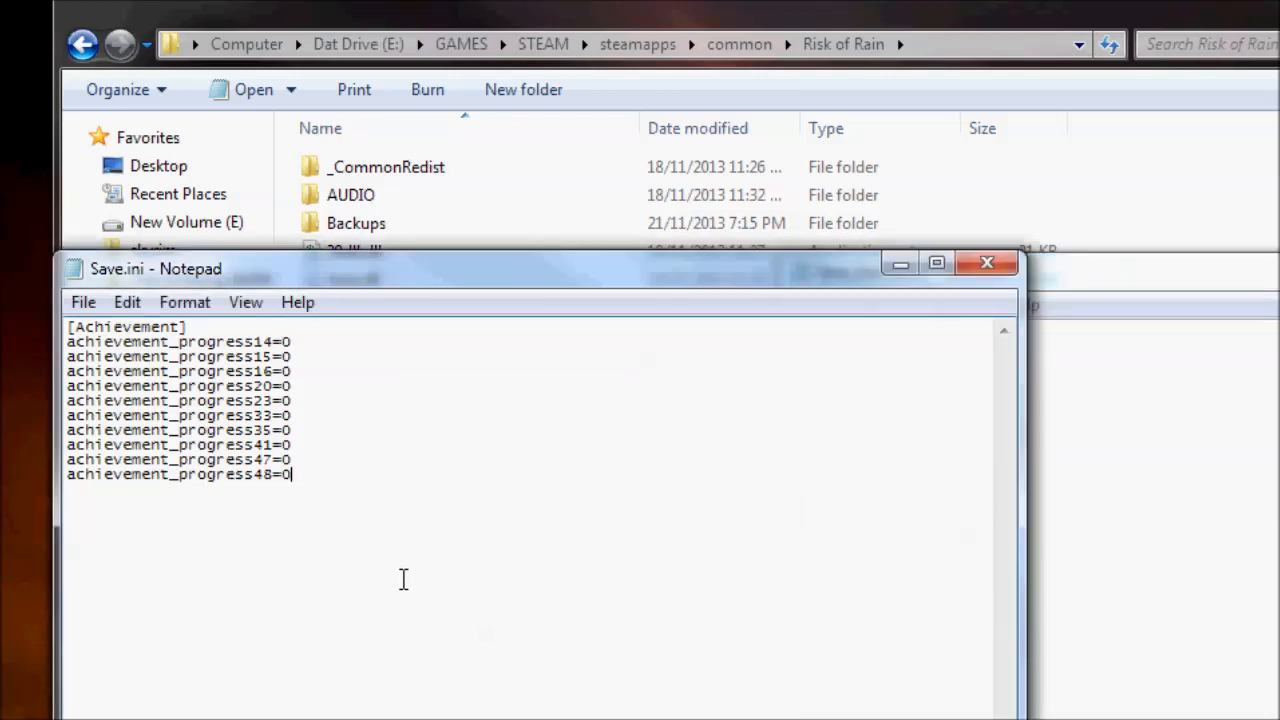
mouse_move(413, 580)
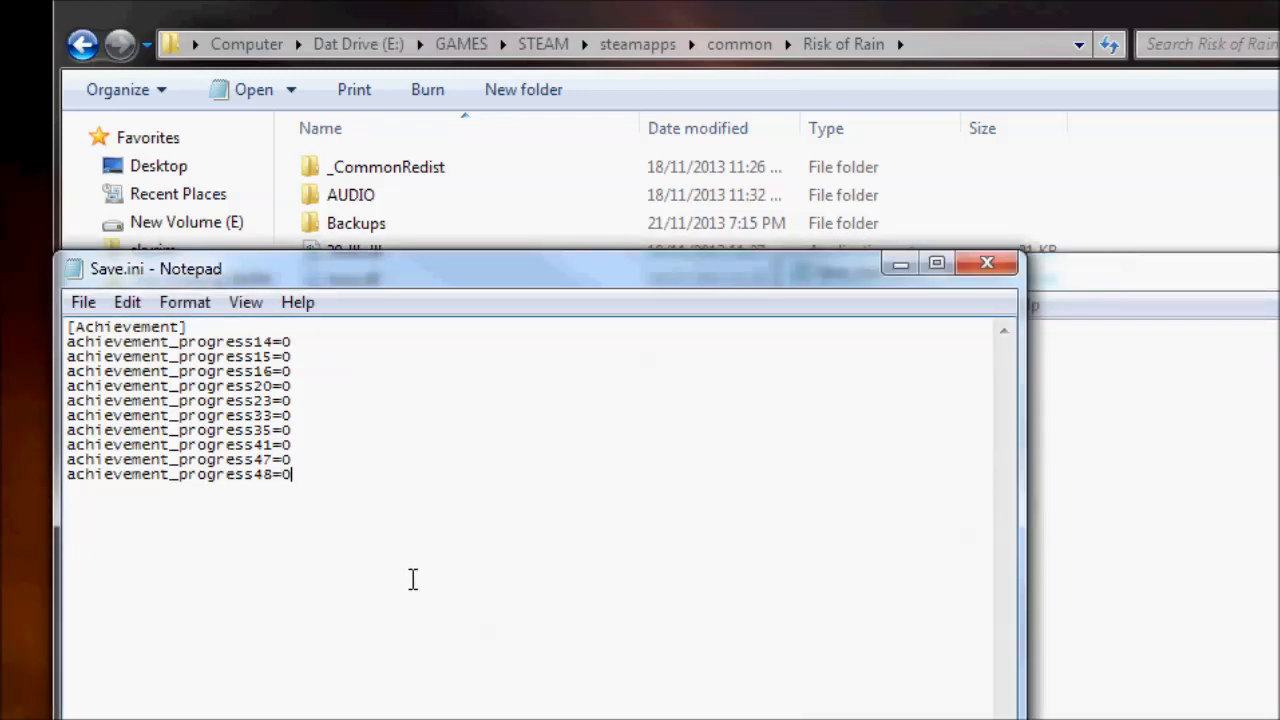
Add a [Record] header at the end and begin an achievement line under [Achievement].
text([R)
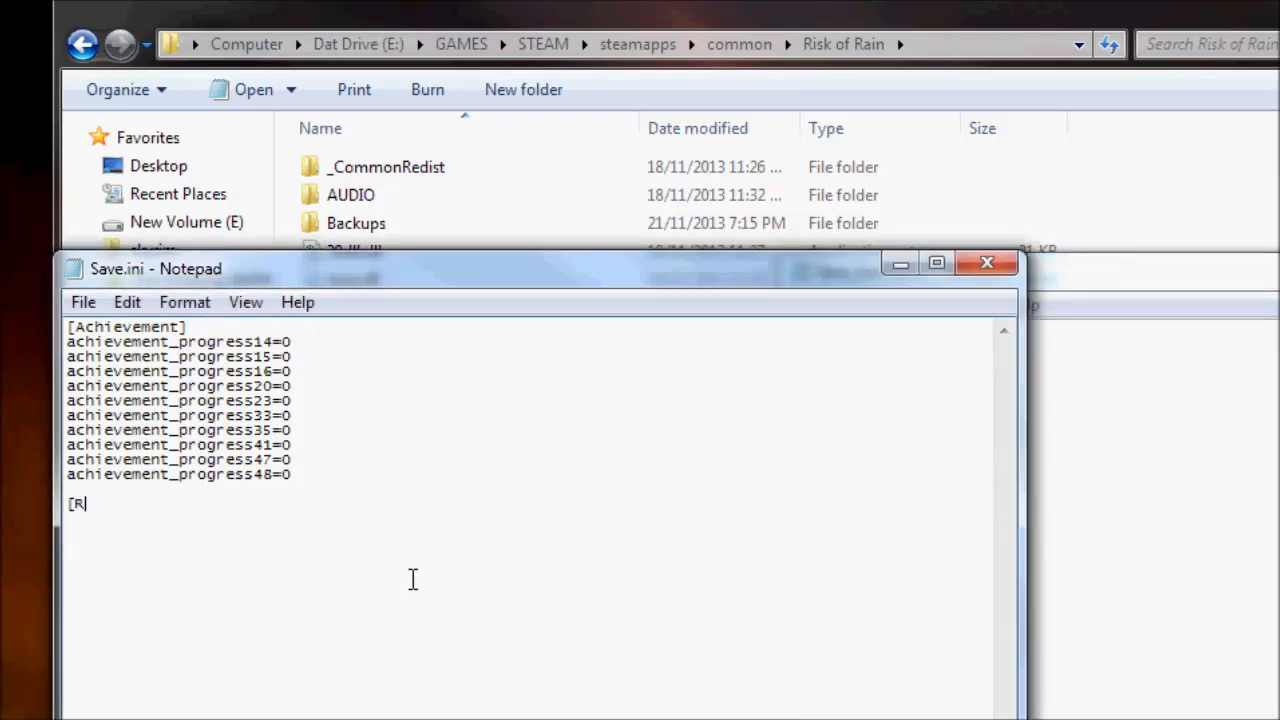
text(ecord)
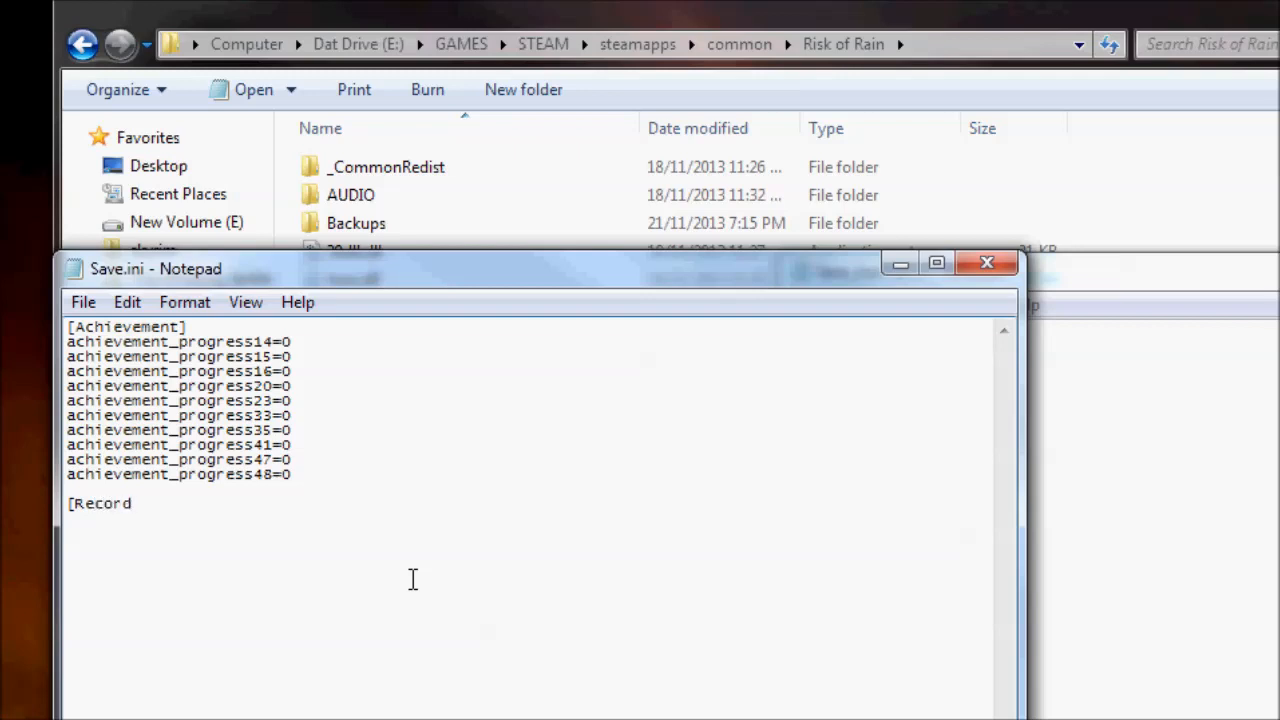
text(])
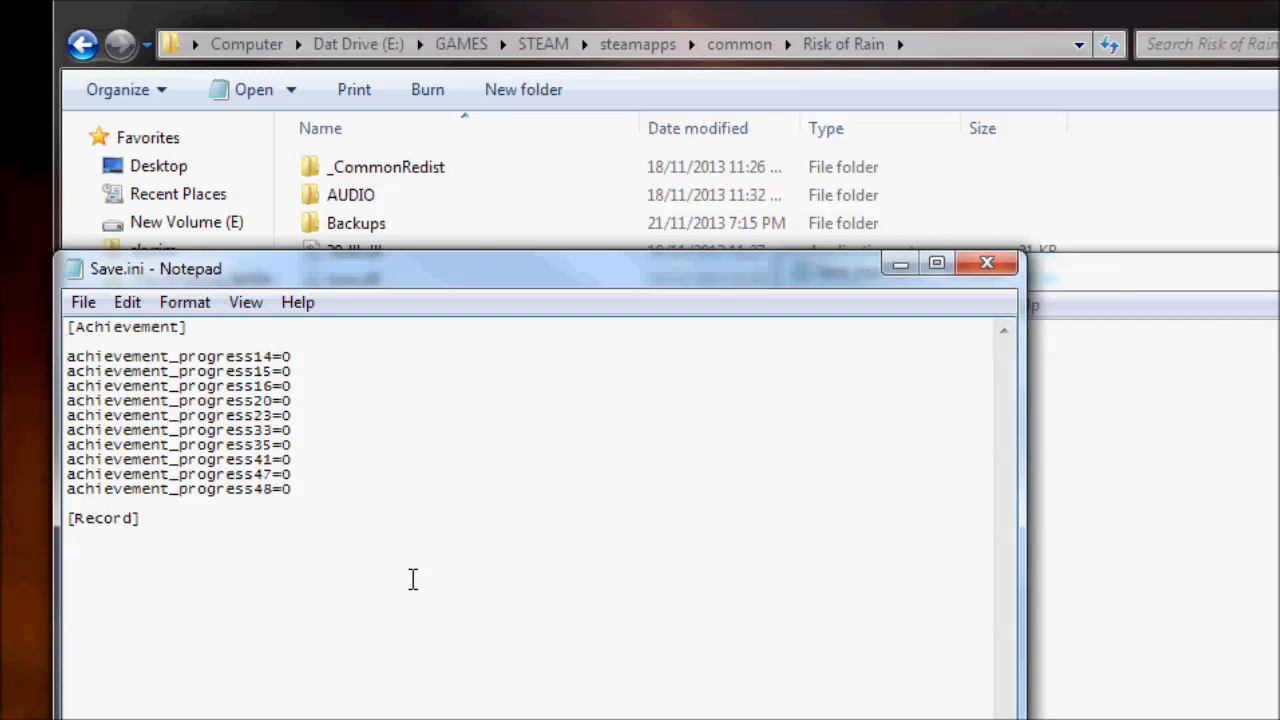
text(achievement)
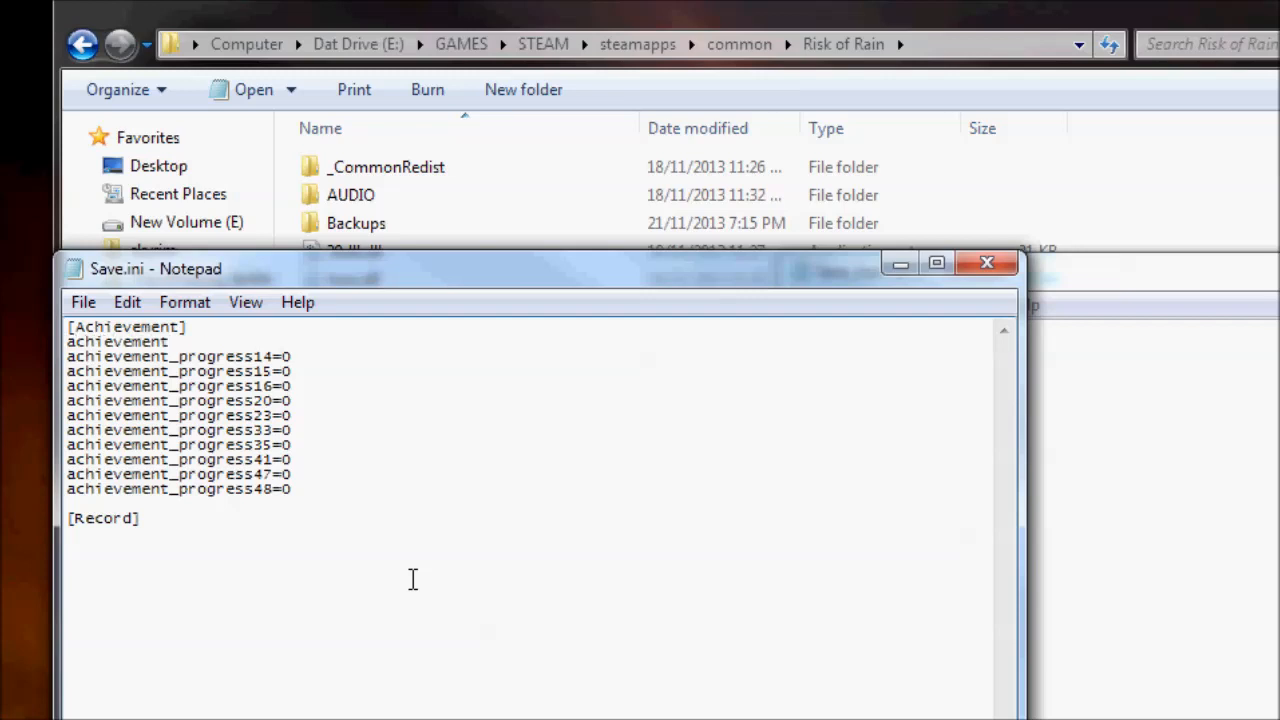
Complete the achievement0=2 line and place the caret after the [Record] header.
text(0)
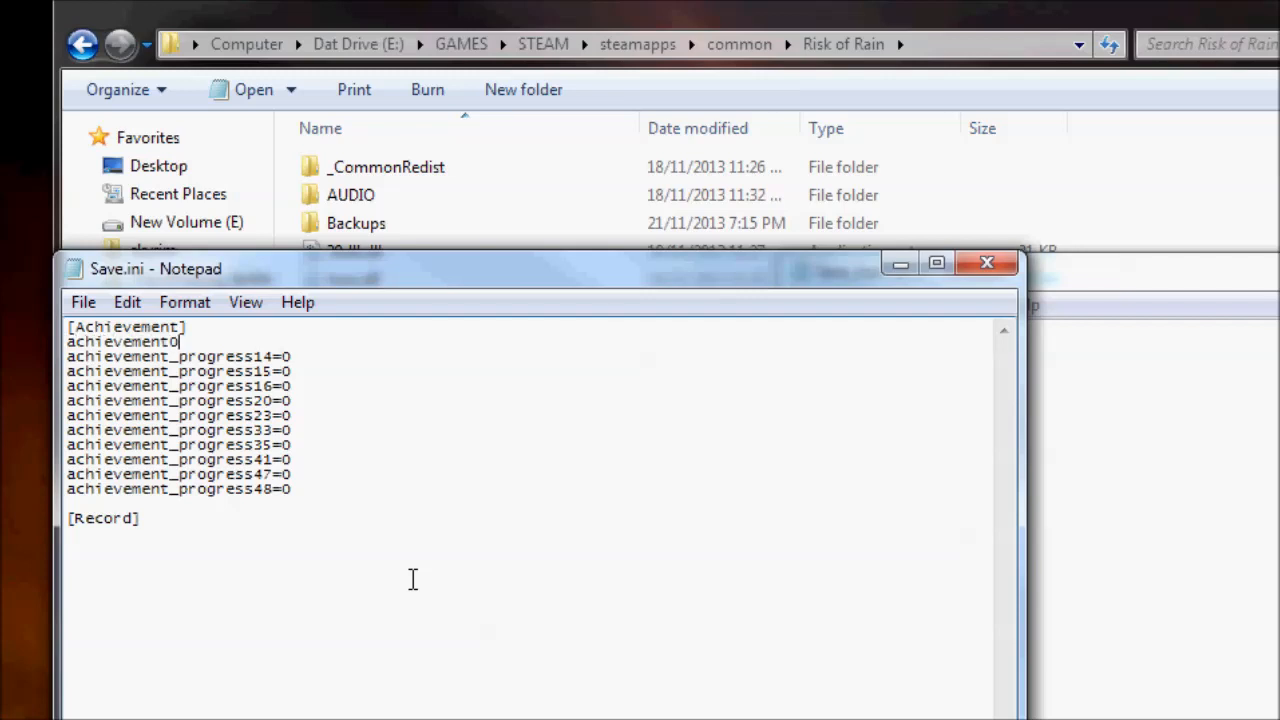
text(=2)
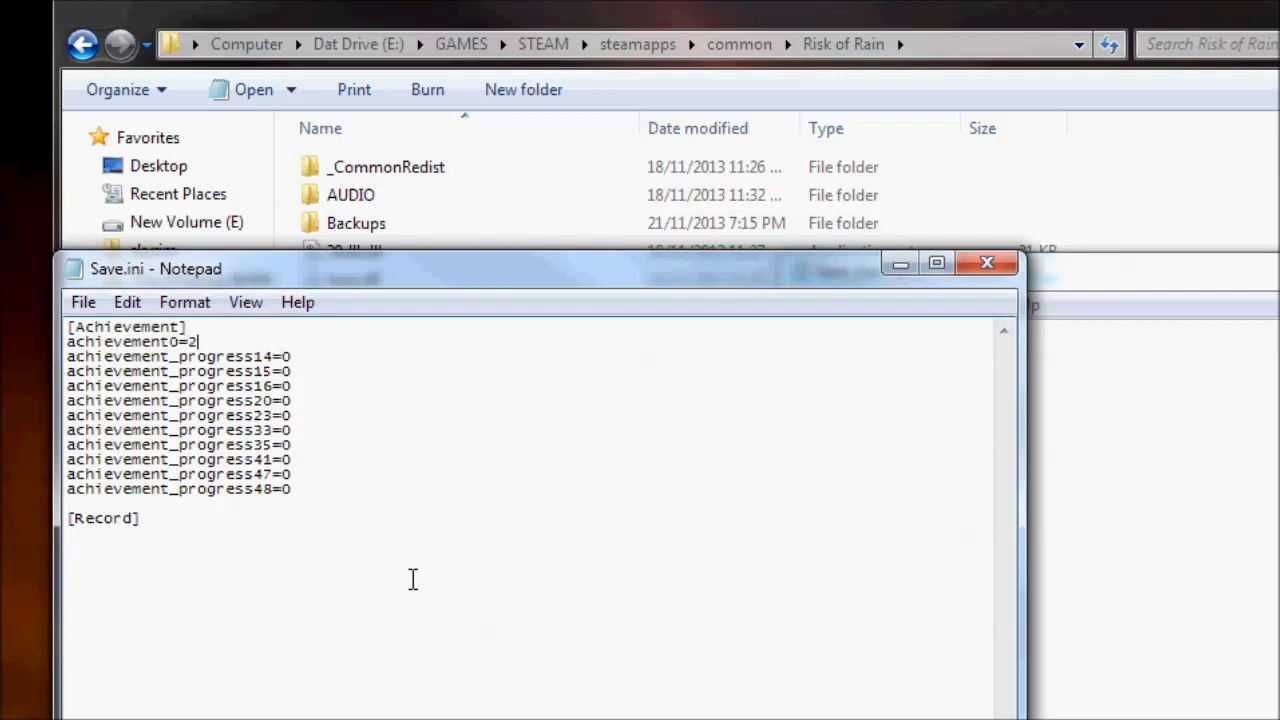
double_click(192, 341)
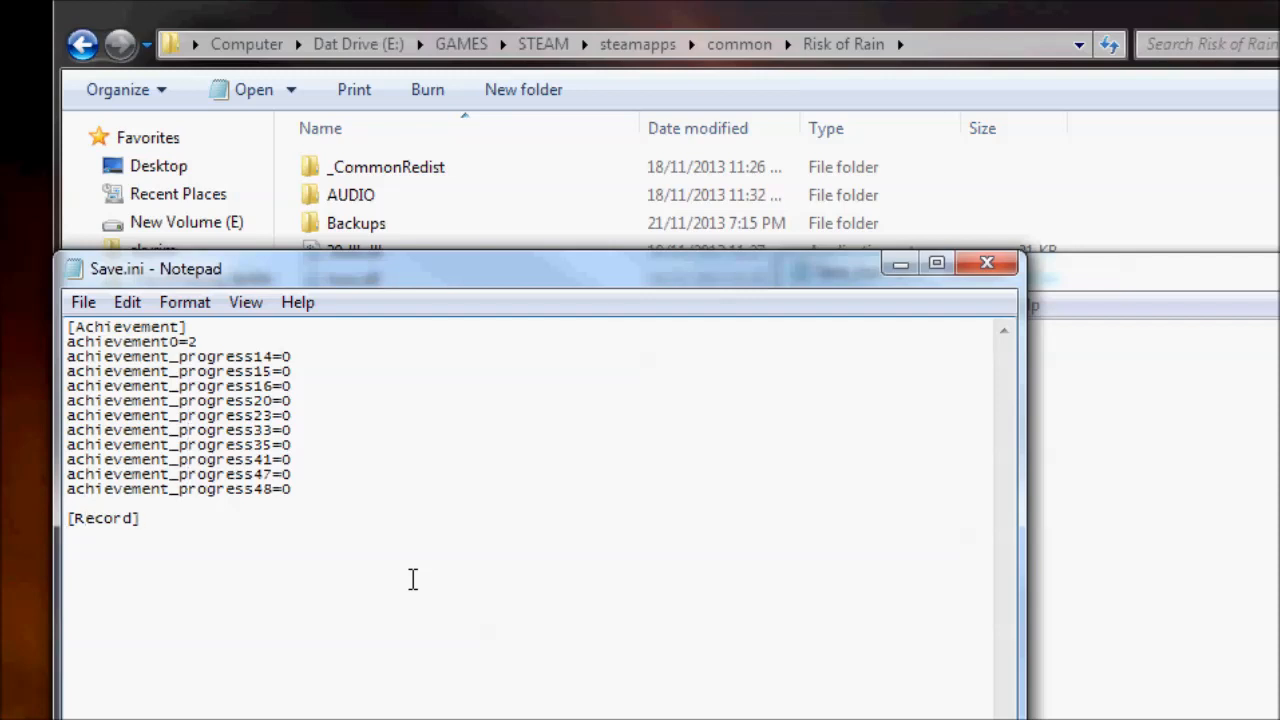
Enter achievement_number_unlocked=1 on a new line under [Record].
text(achievemen)
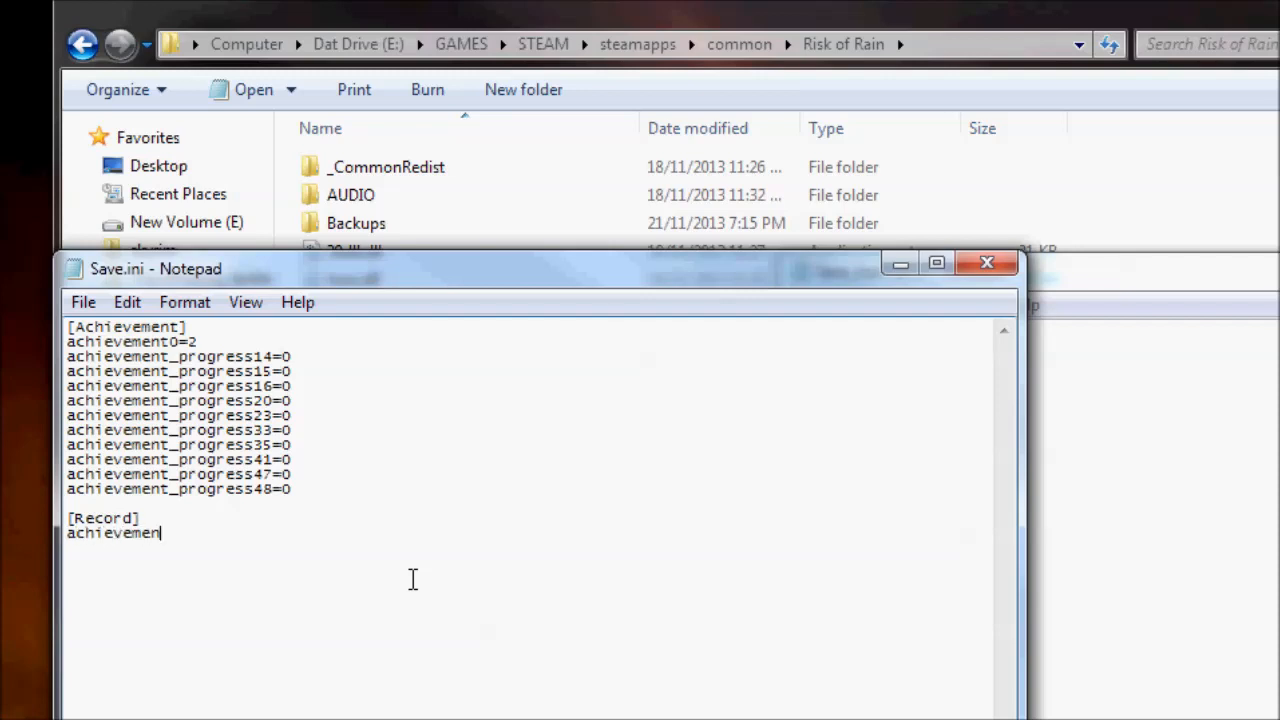
text(_)
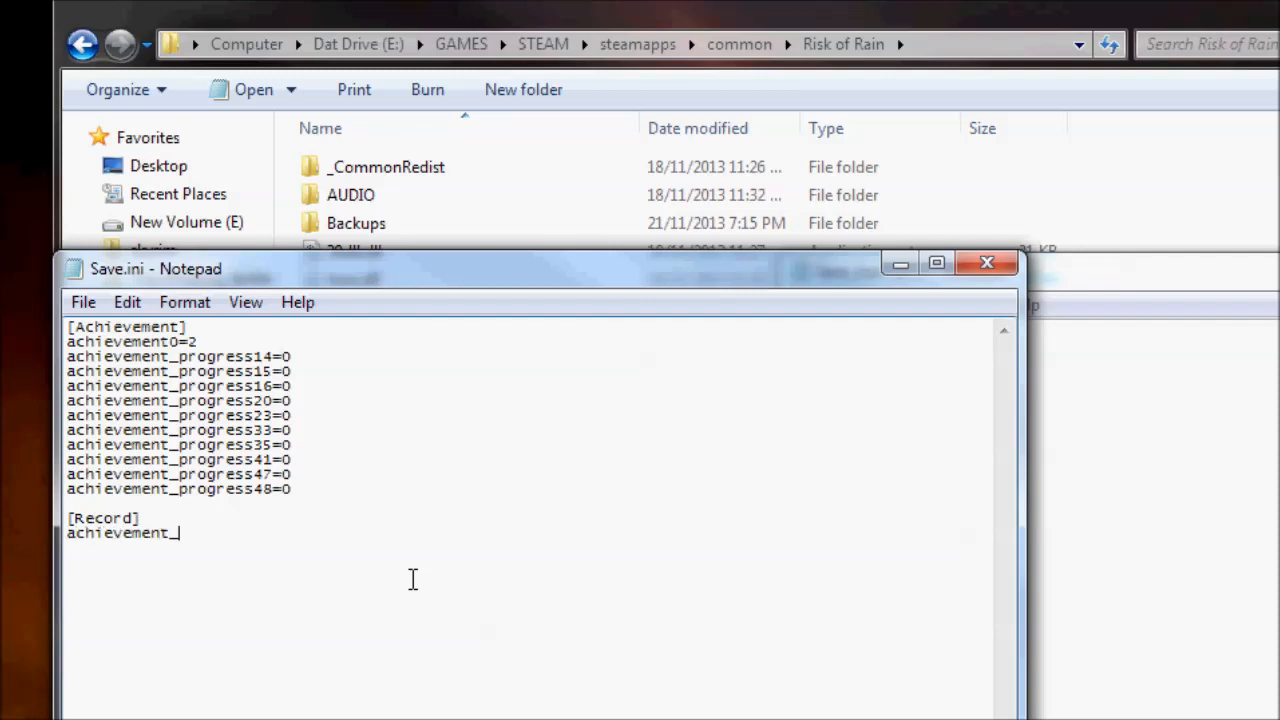
text(number)
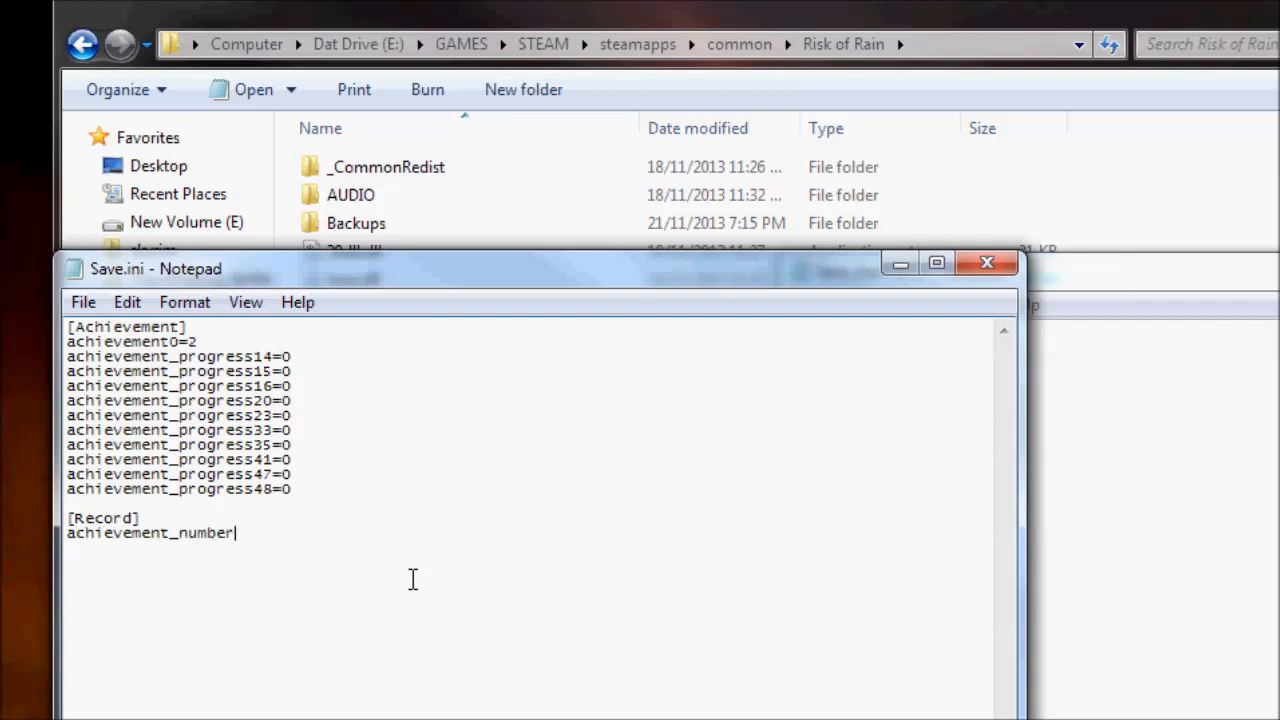
text(_unlocked)
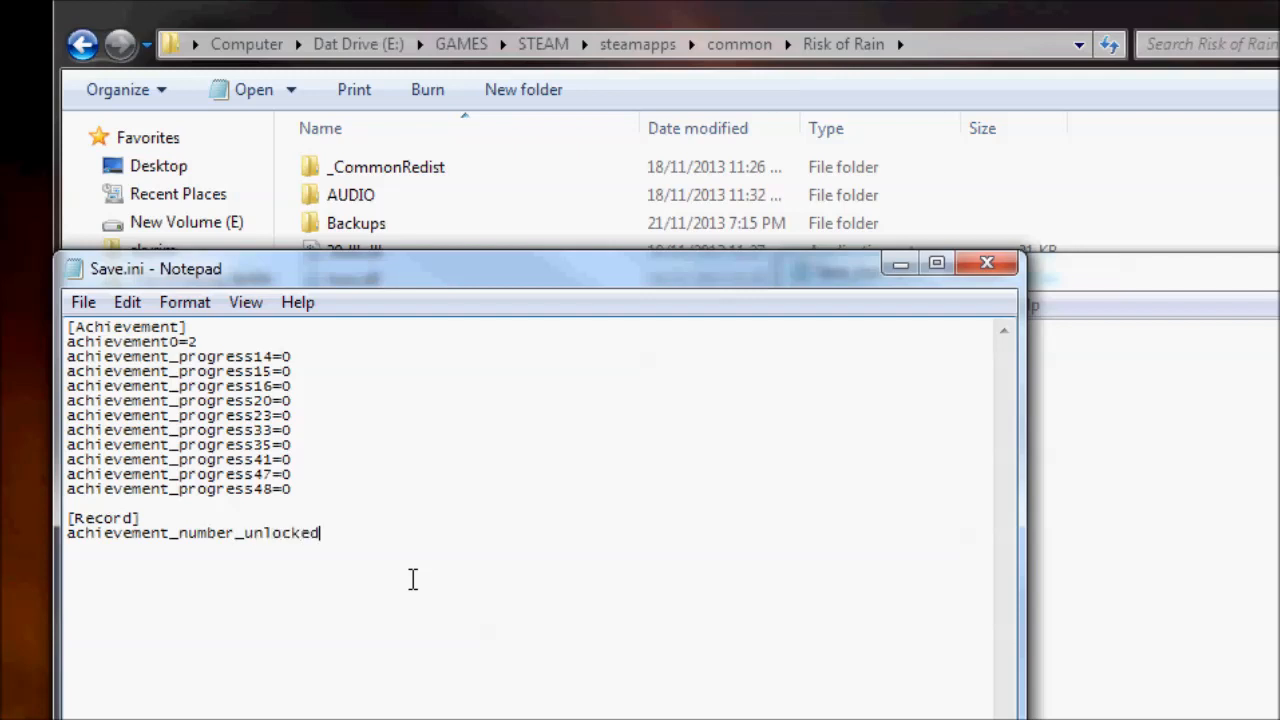
text(=)
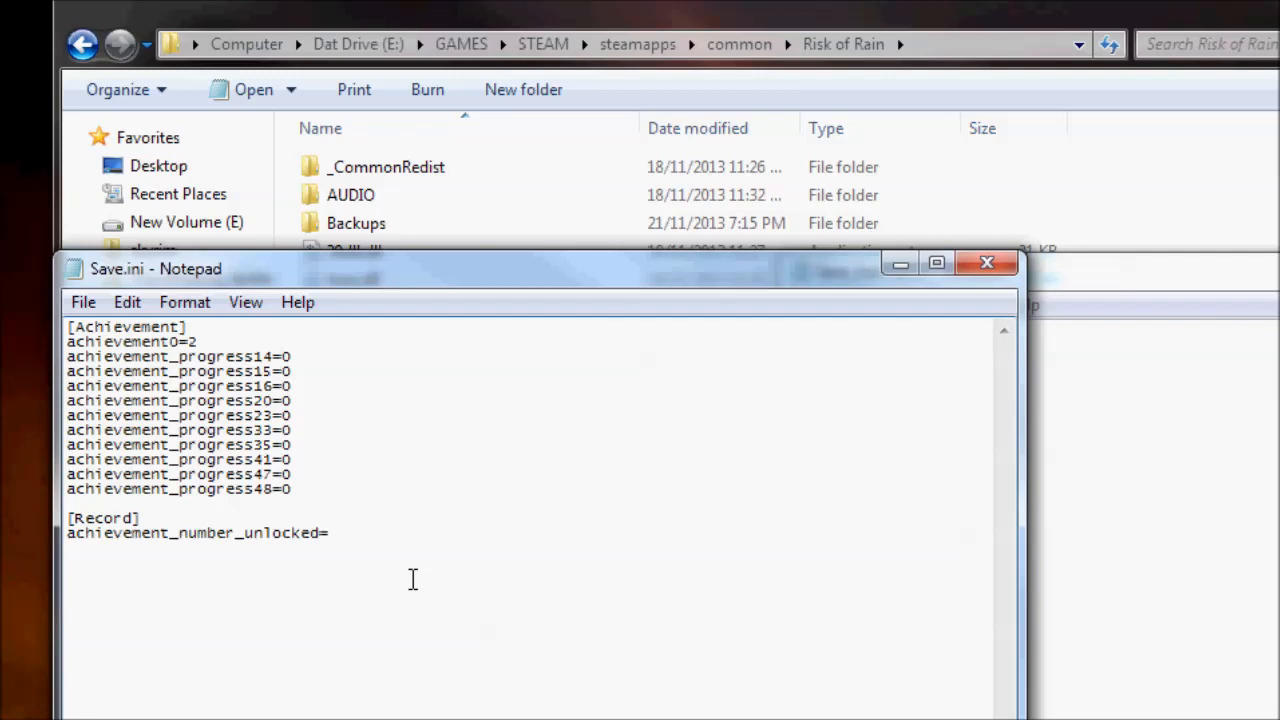
text(1)
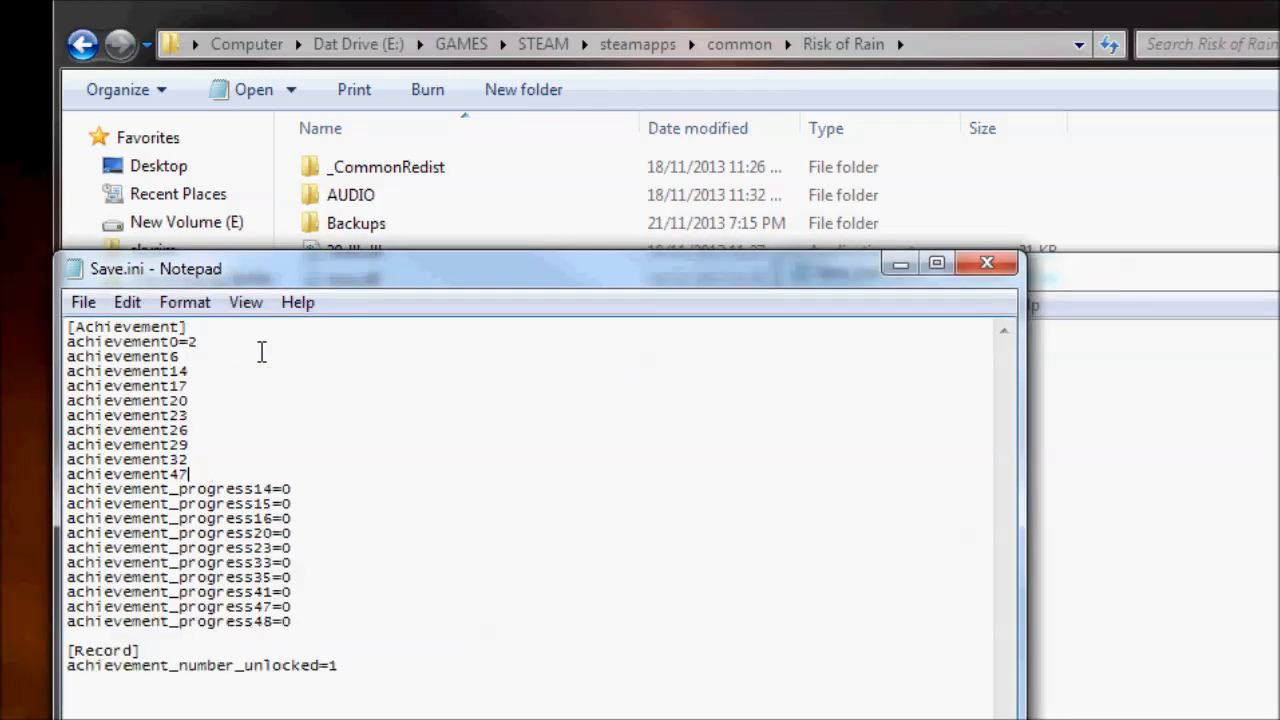
Add equals signs to the achievement lines 6 through 47.
text(=)
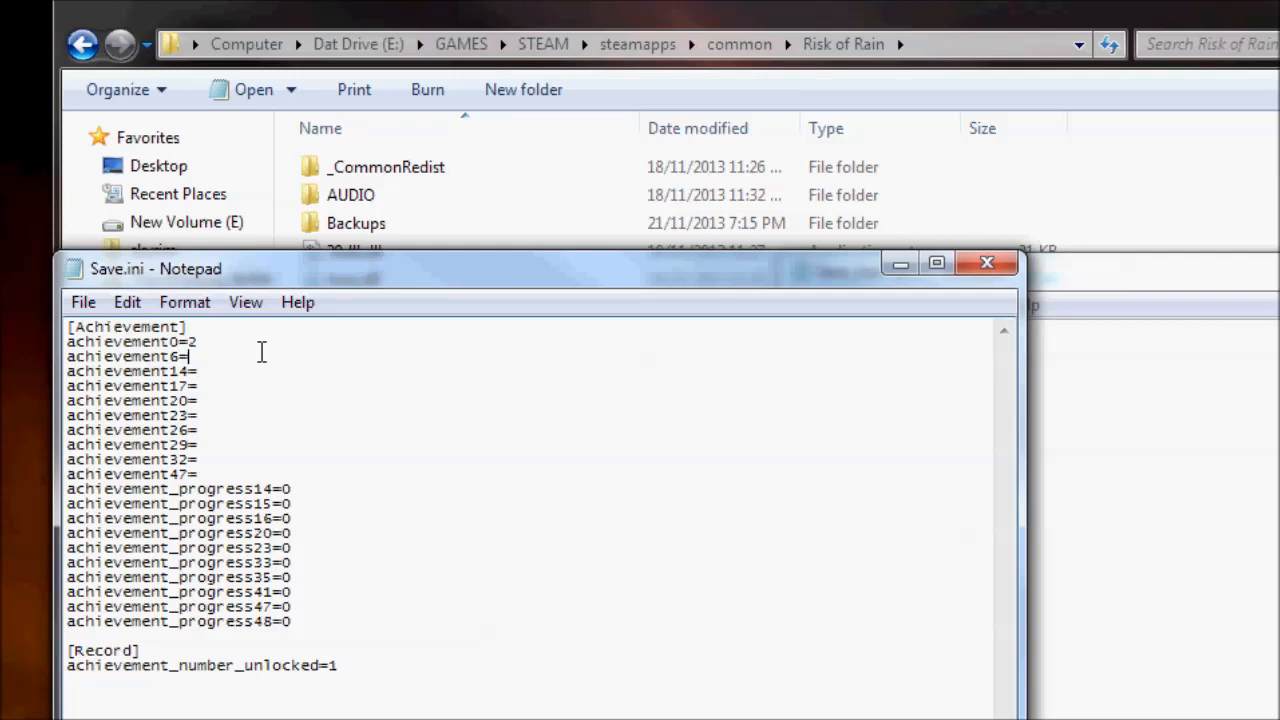
Set the achievement entries to 2, raise achievement_number_unlocked to 10, and select all text.
text(2)
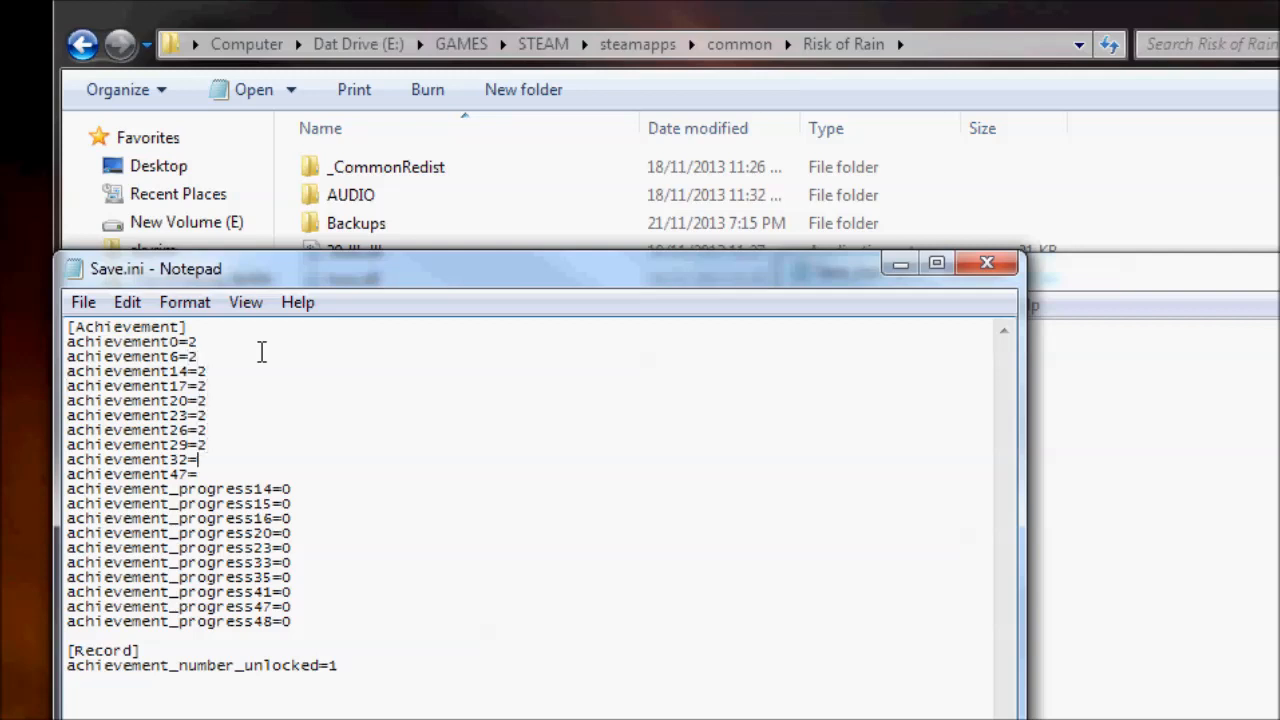
text(2)
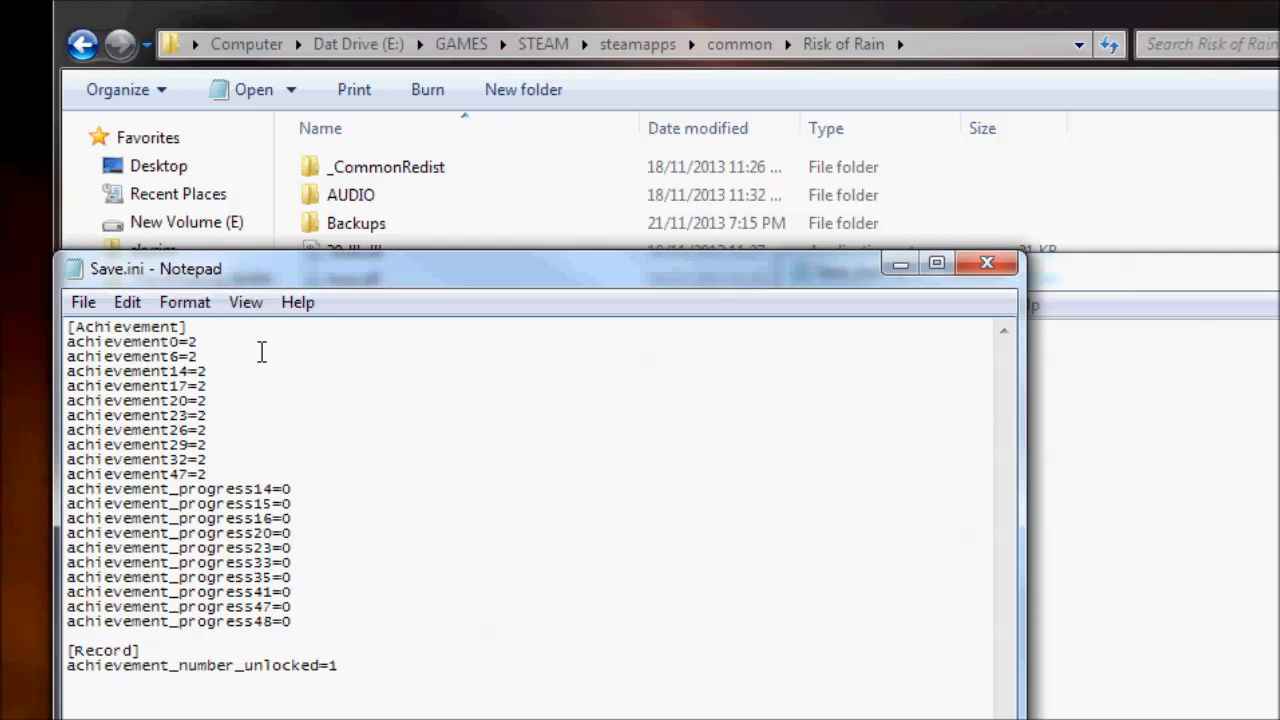
double_click(136, 474)
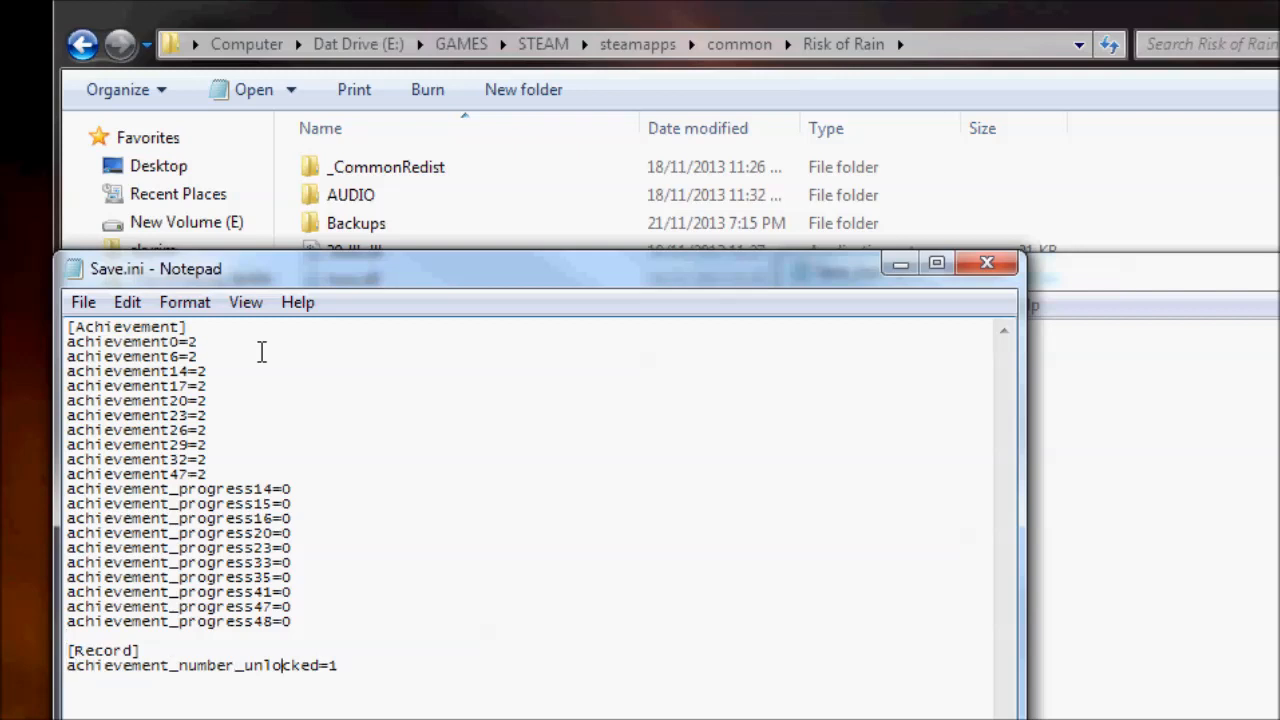
text(0)
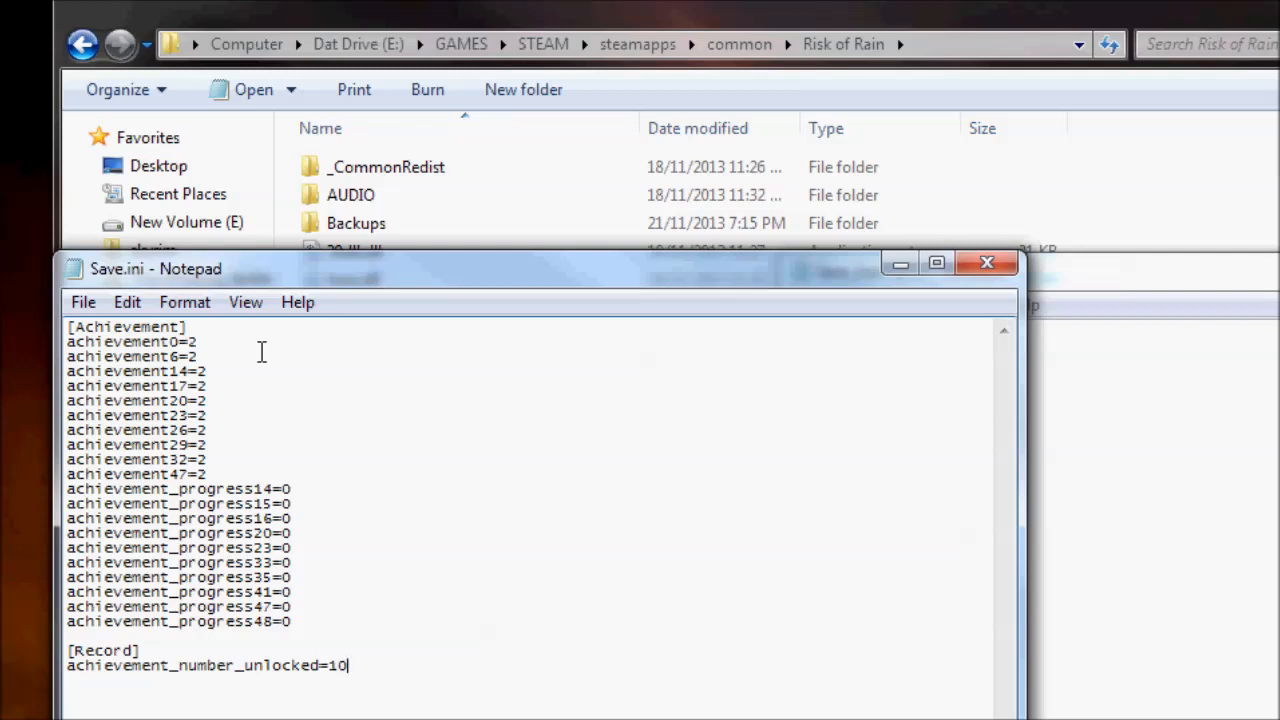
key(ctrl+a)
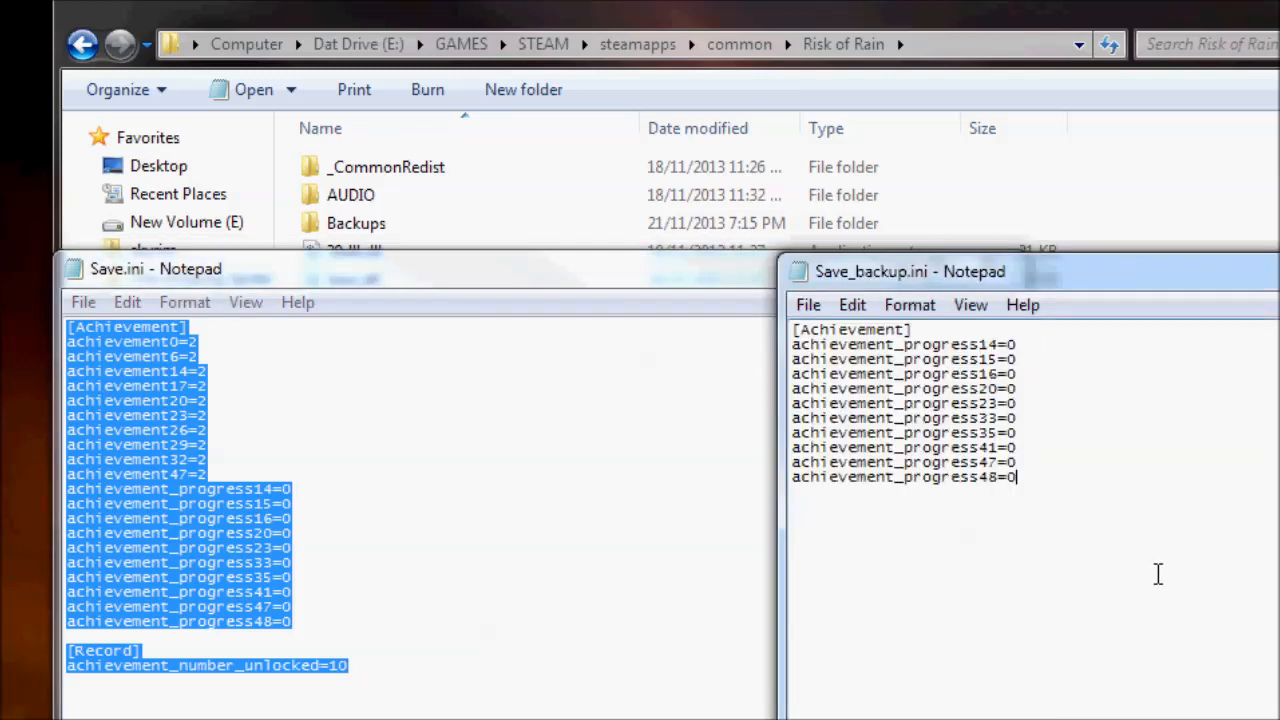
mouse_move(1263, 610)
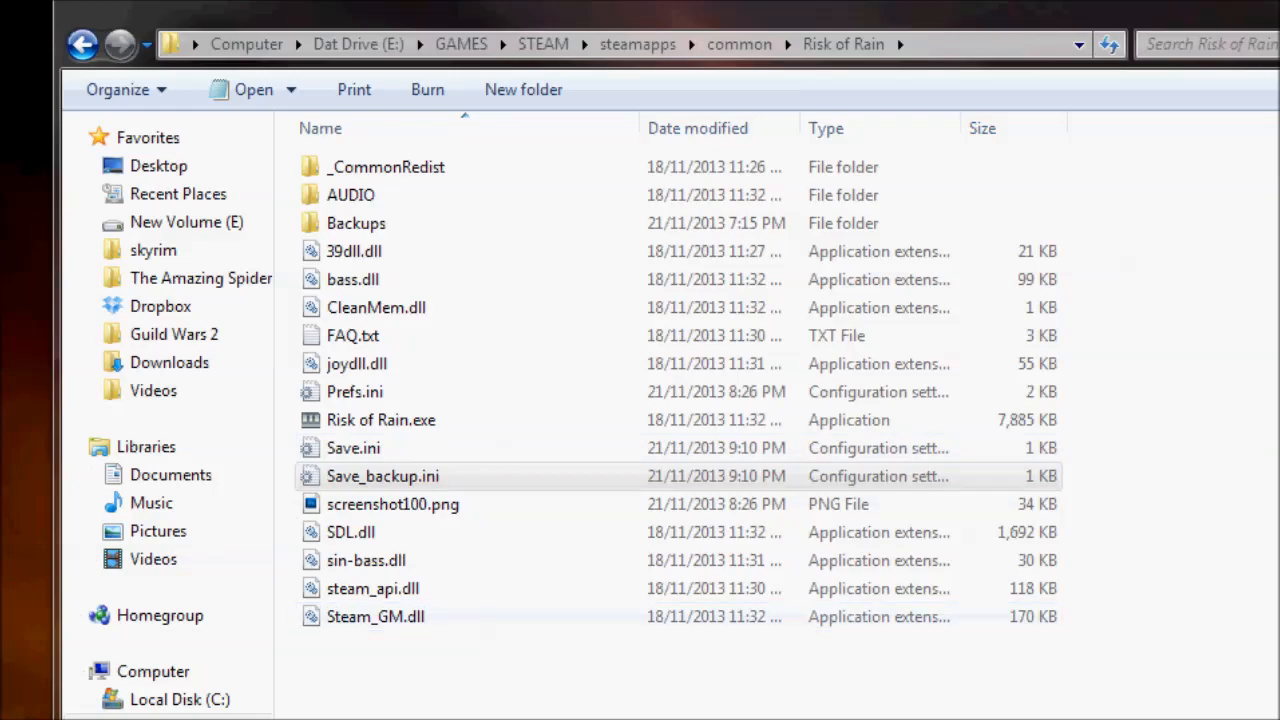
Launch Risk of Rain.exe from the game folder.
double_click(381, 419)
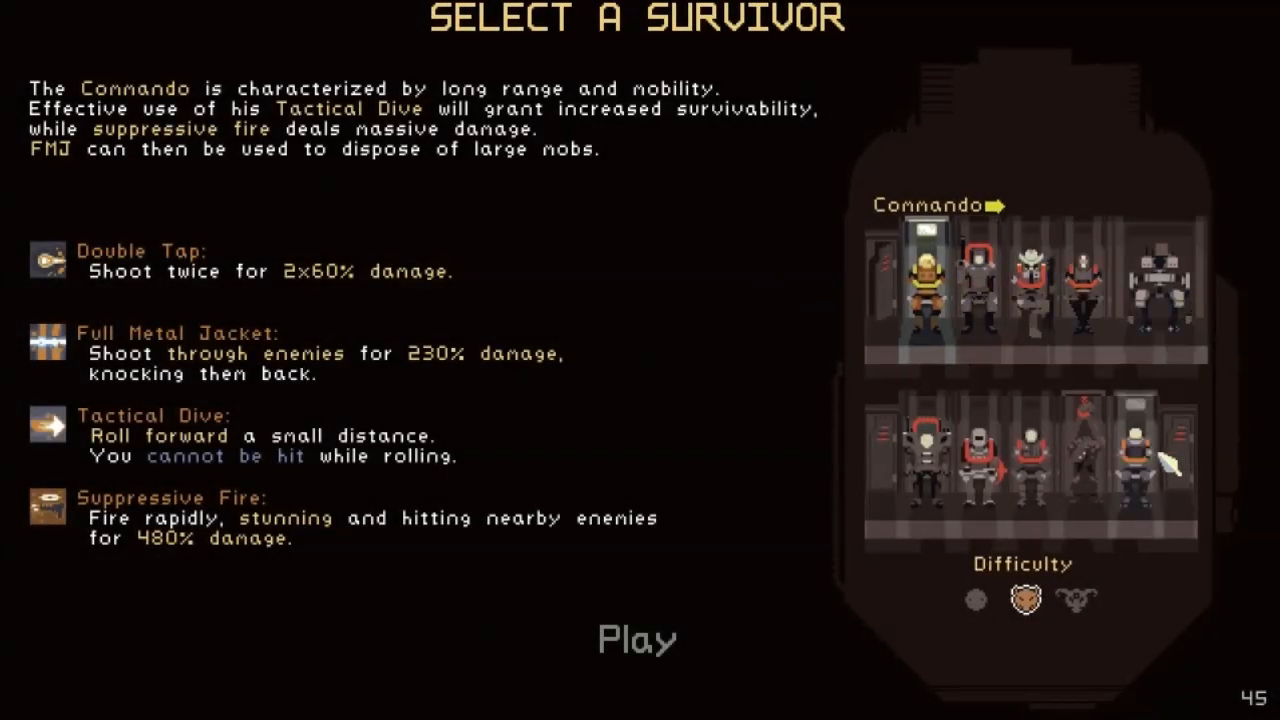
Pause on the survivor selection screen and return to the main menu.
key(Escape)
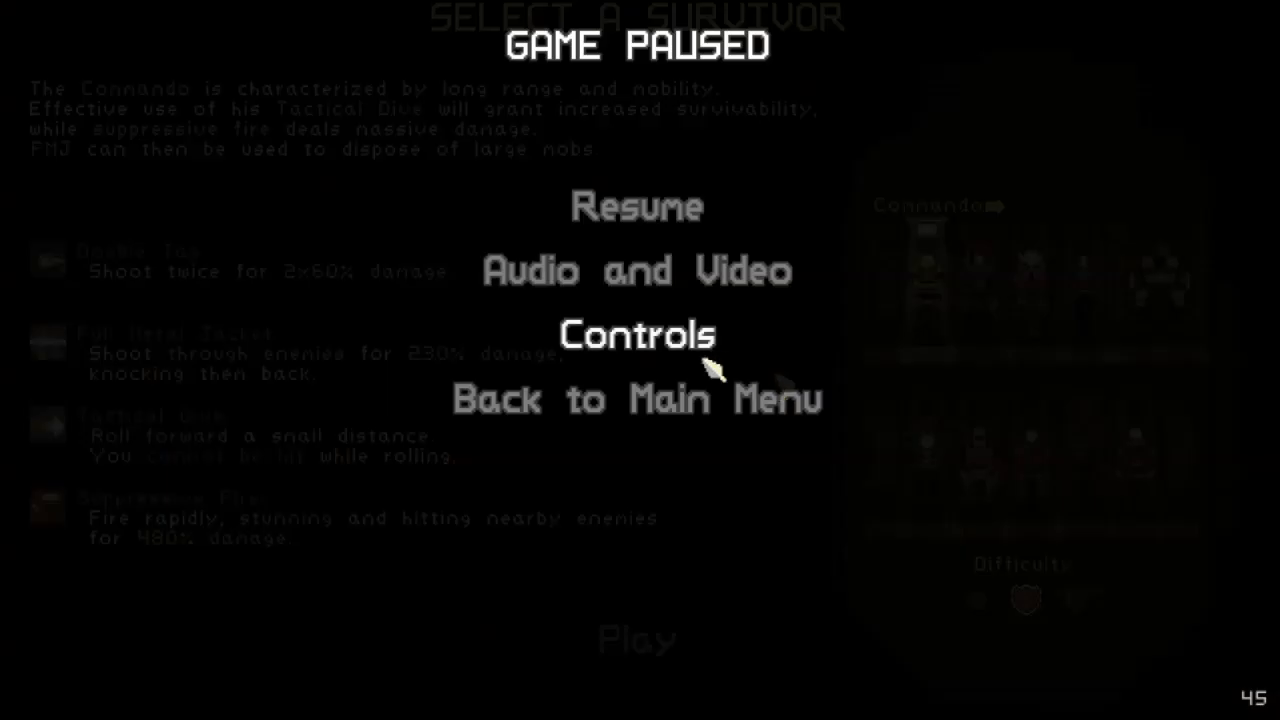
click(636, 397)
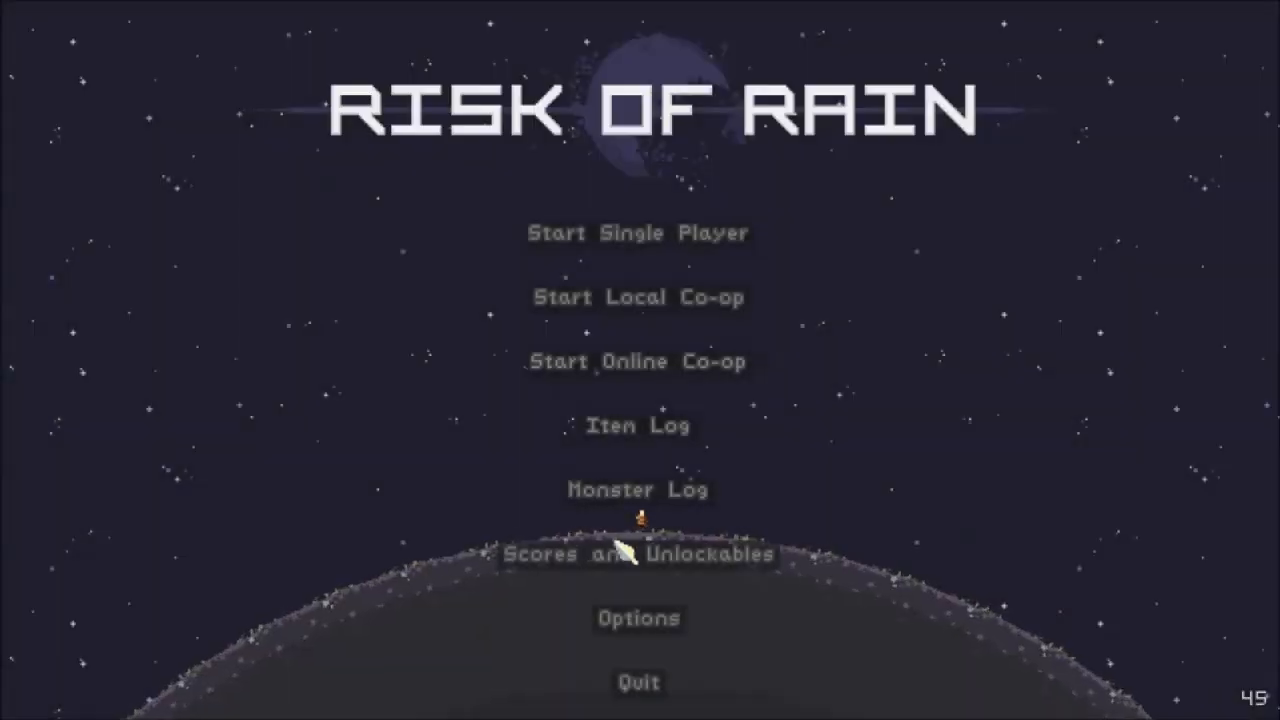
click(638, 554)
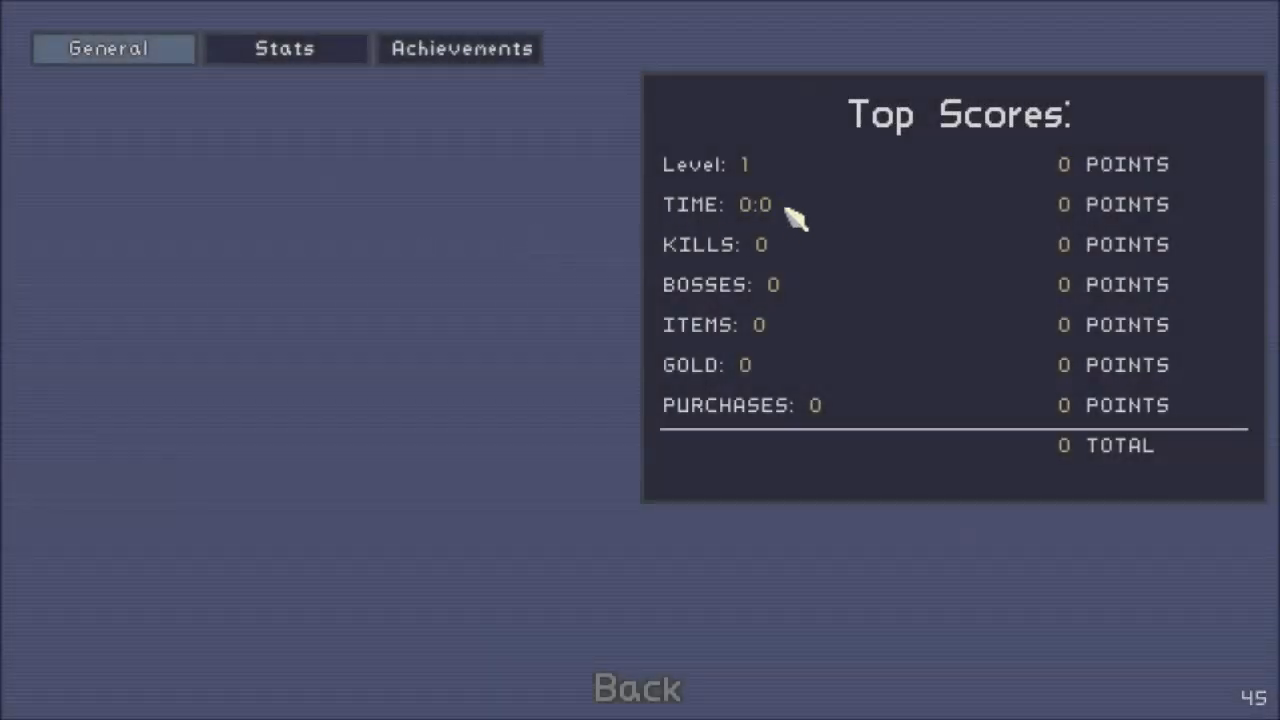
click(459, 48)
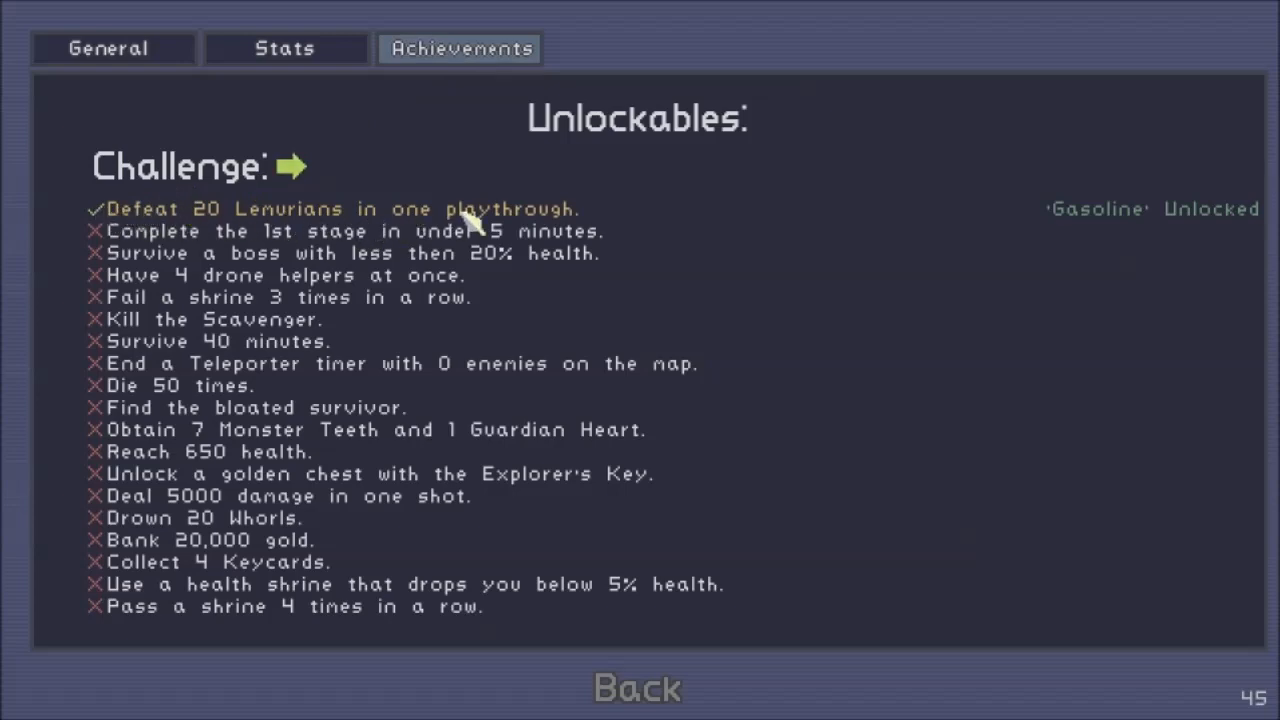
mouse_move(290, 185)
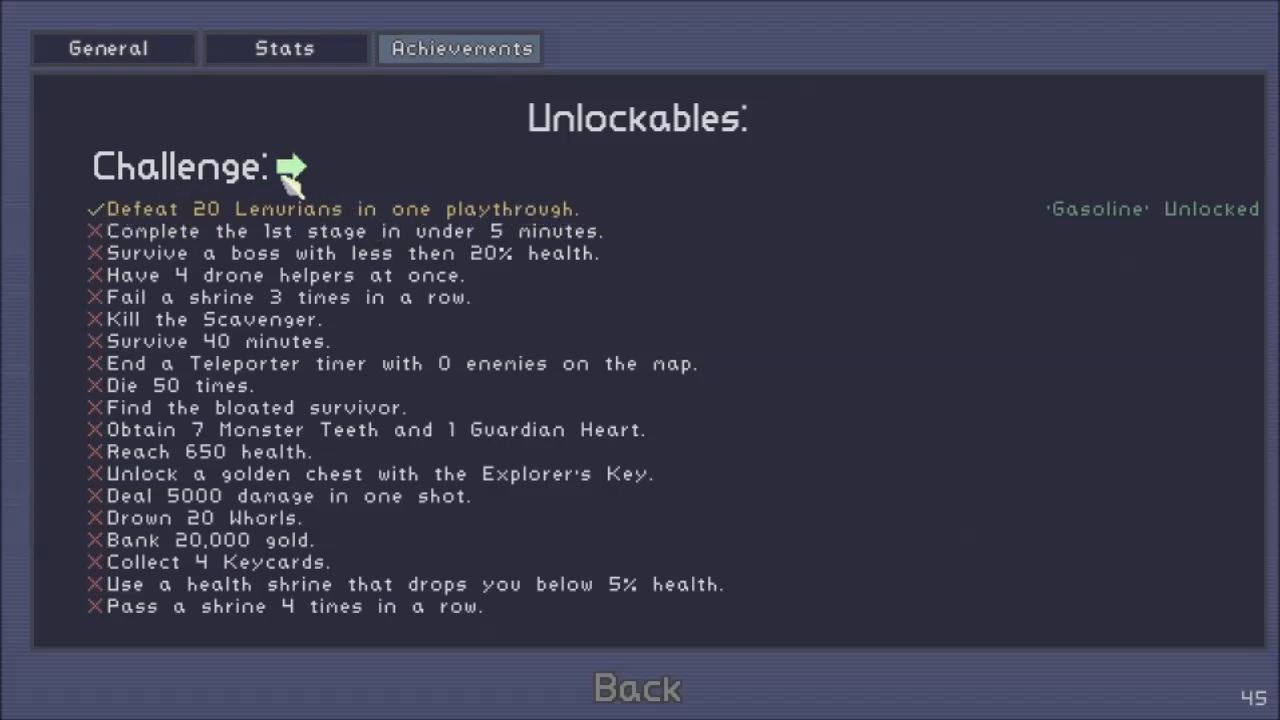
click(293, 167)
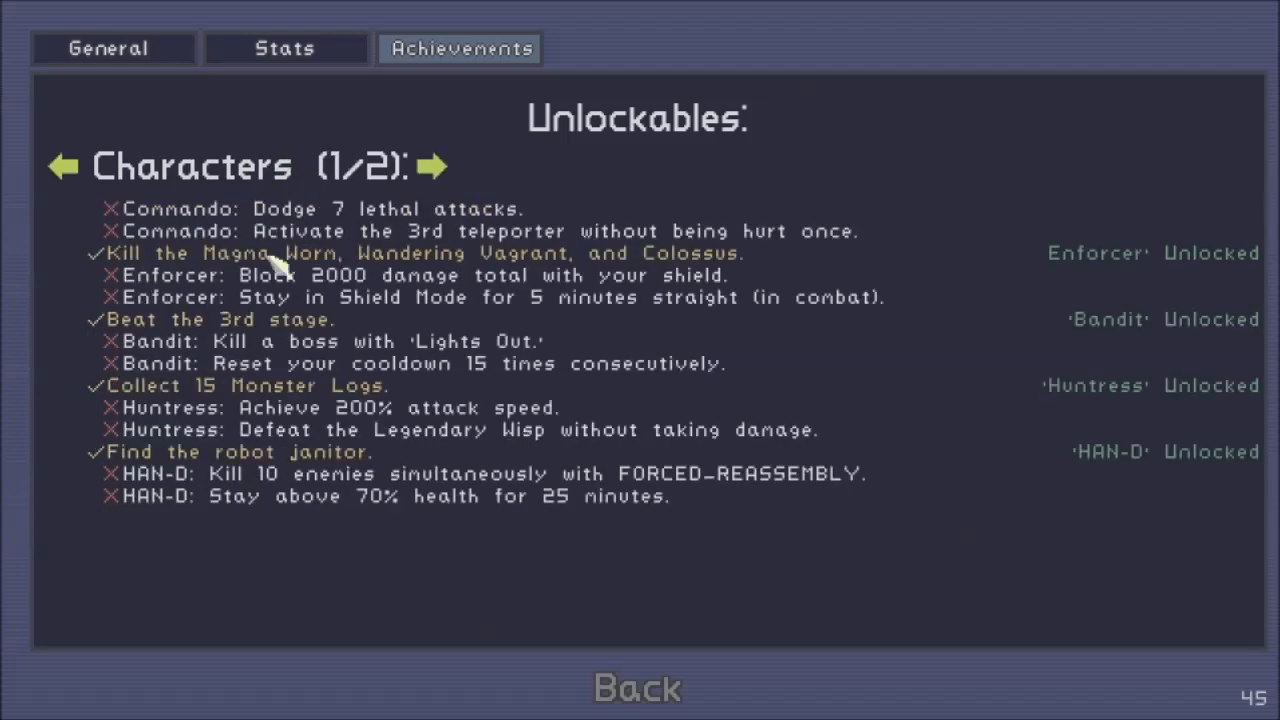
mouse_move(520, 340)
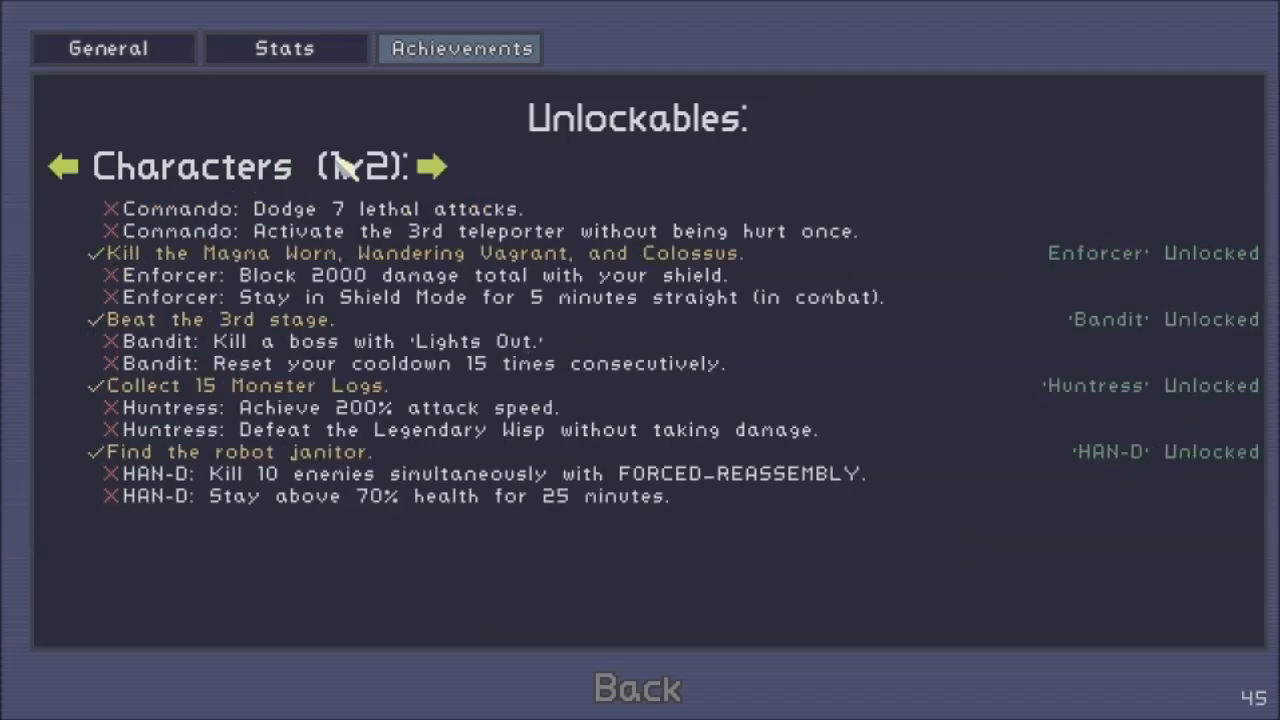
click(432, 166)
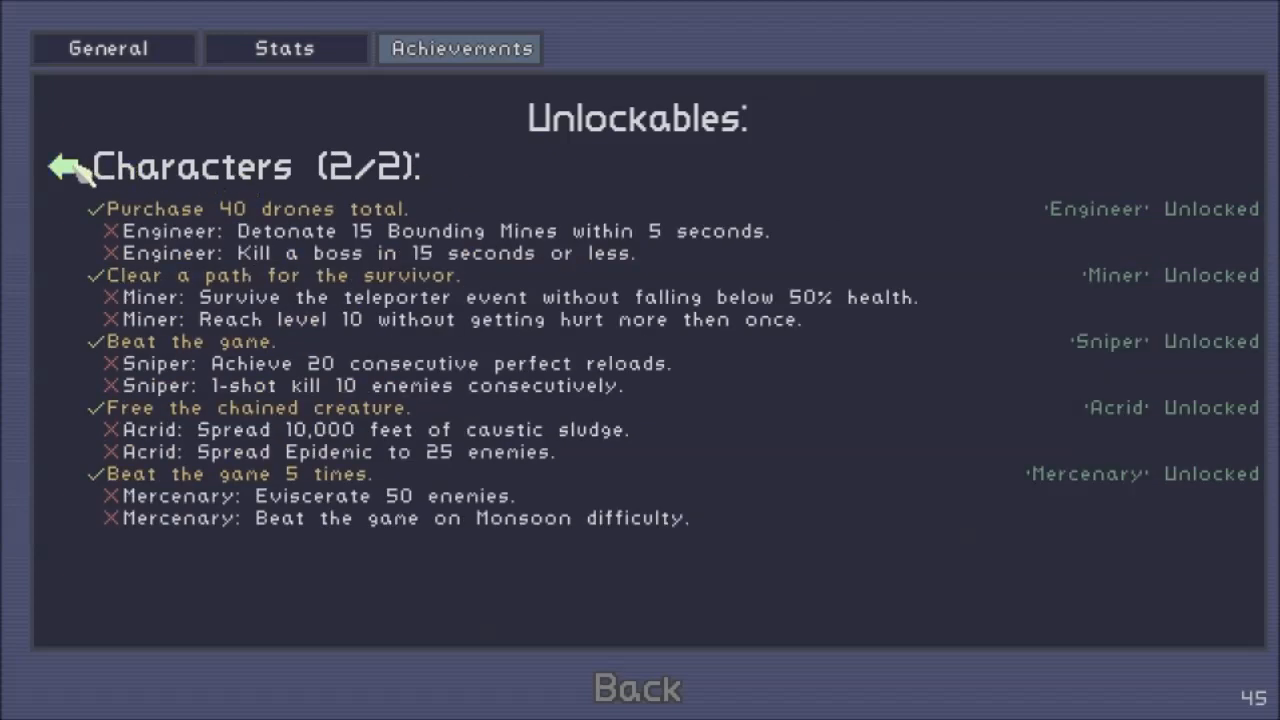
click(68, 166)
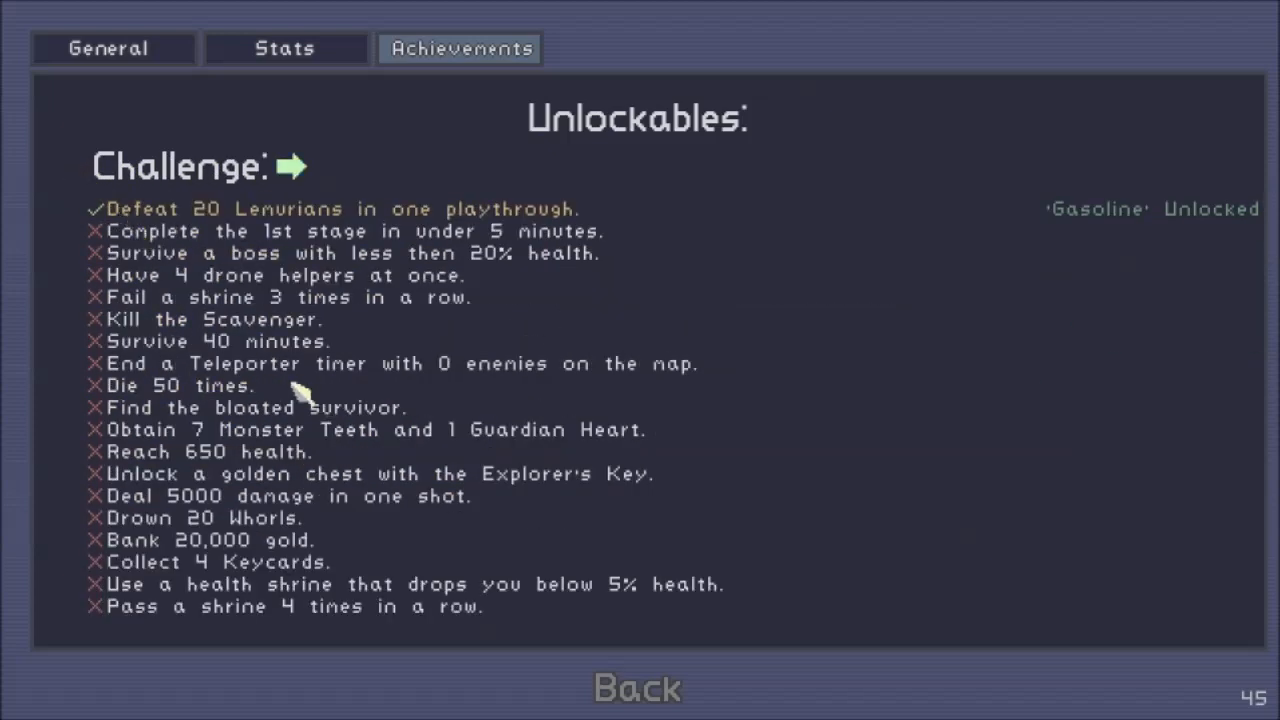
mouse_move(250, 430)
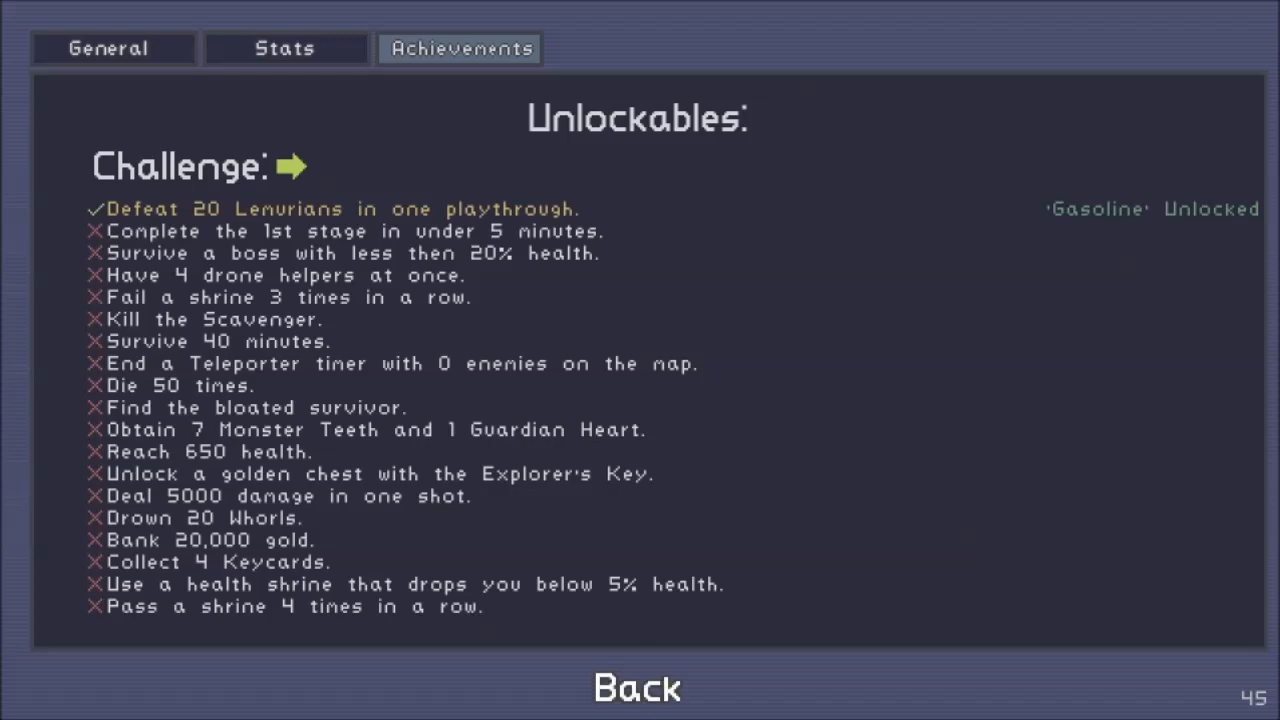
click(636, 688)
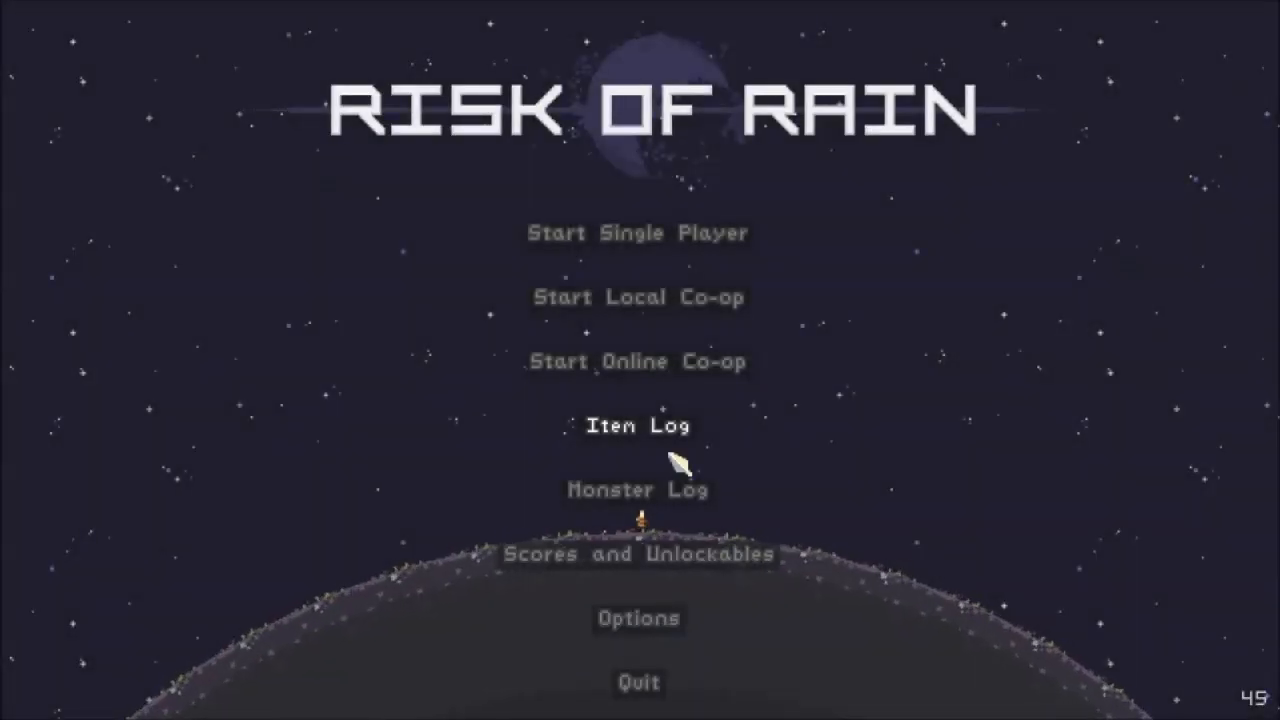
mouse_move(638, 490)
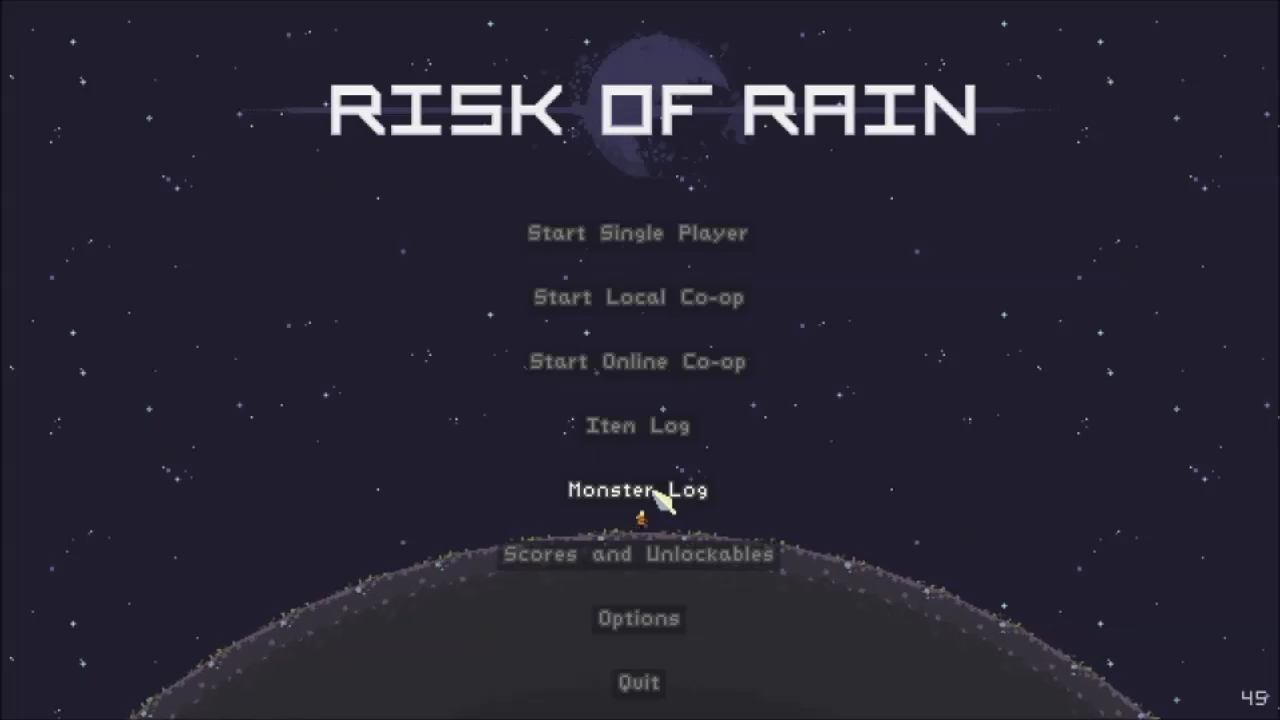
click(637, 490)
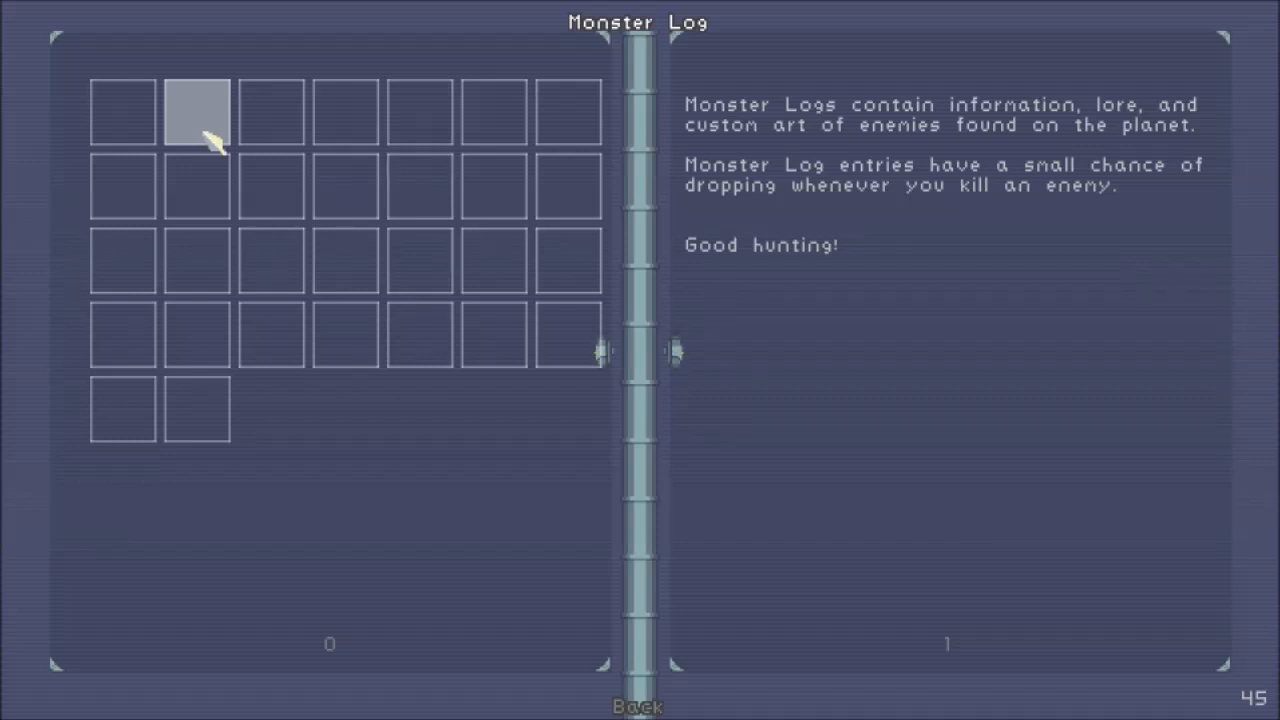
mouse_move(637, 685)
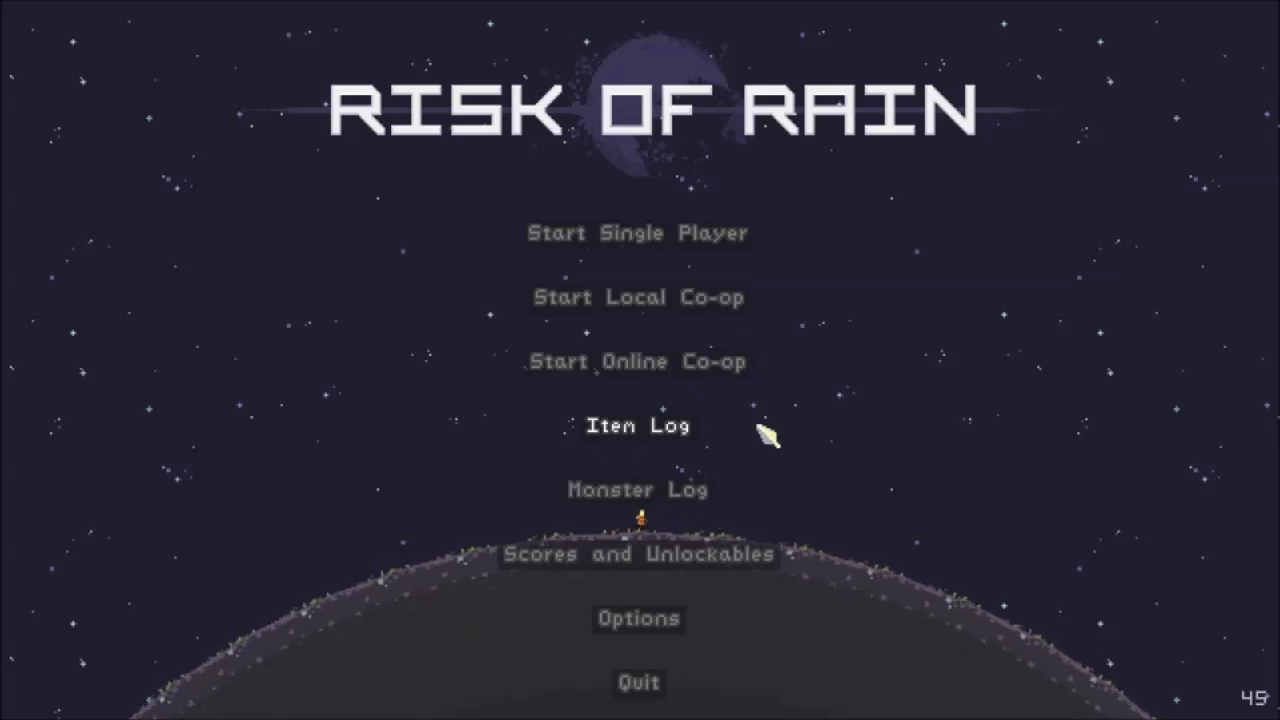
click(637, 425)
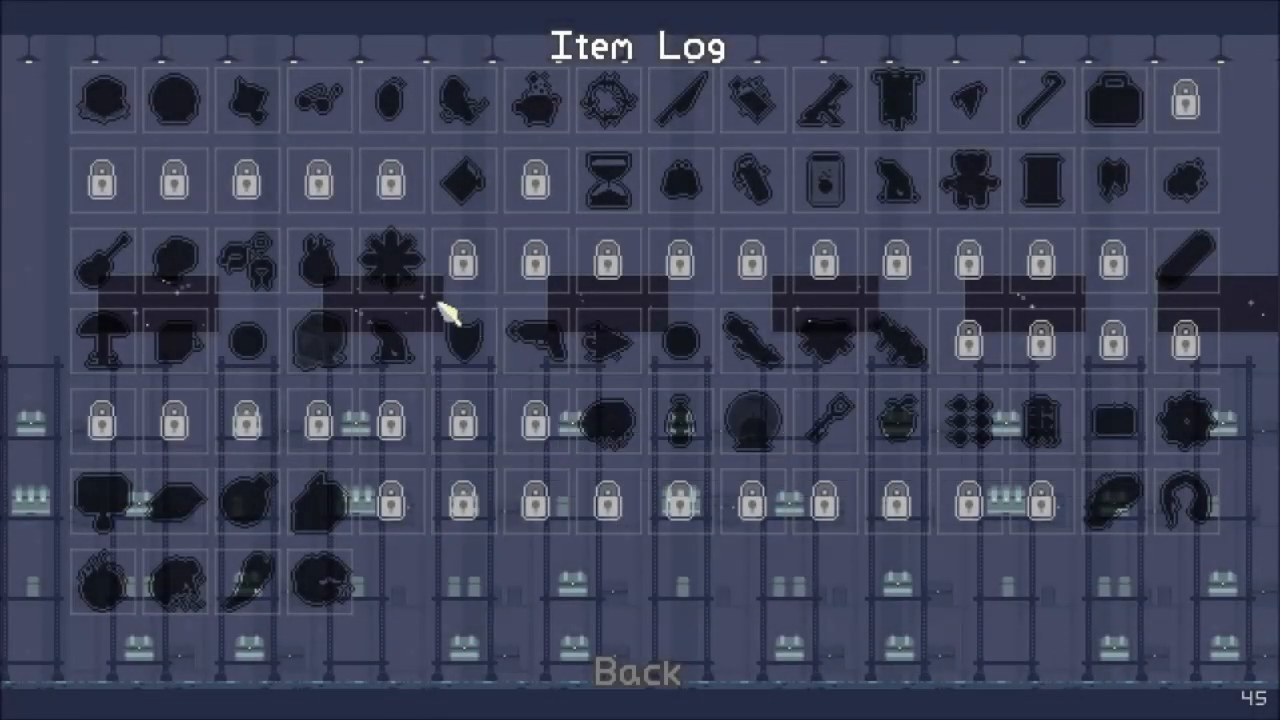
mouse_move(462, 262)
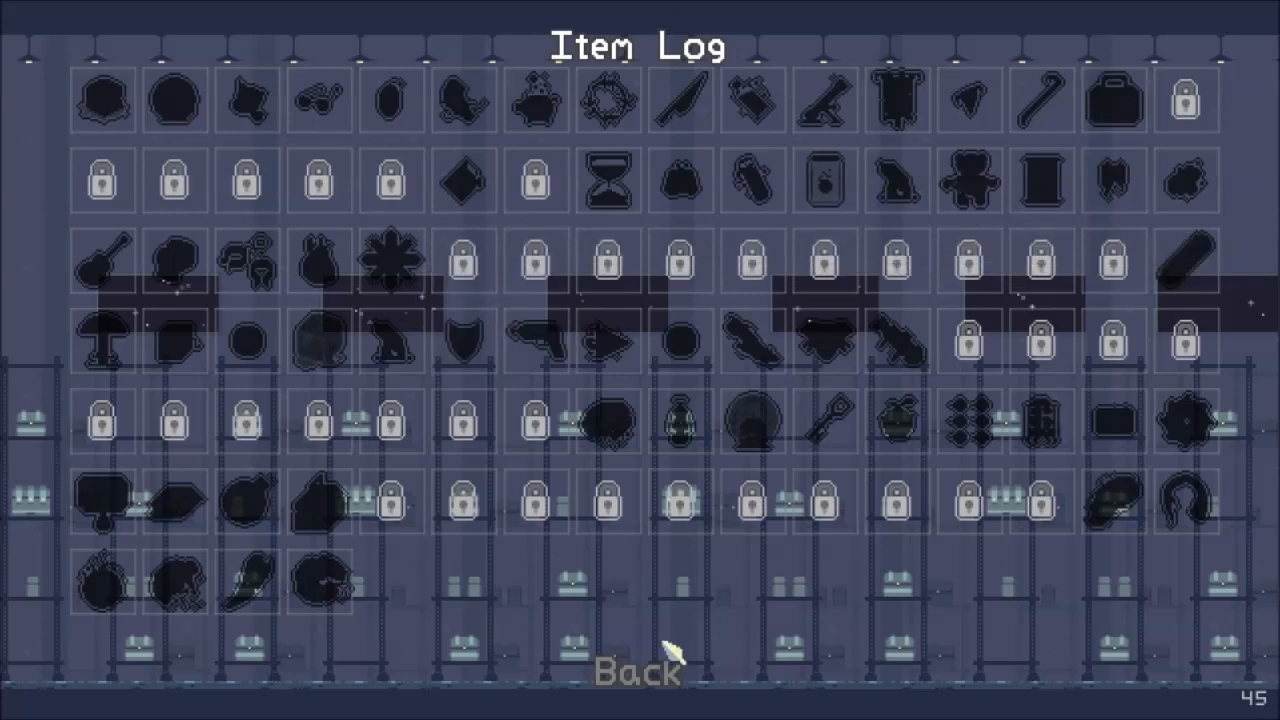
click(639, 673)
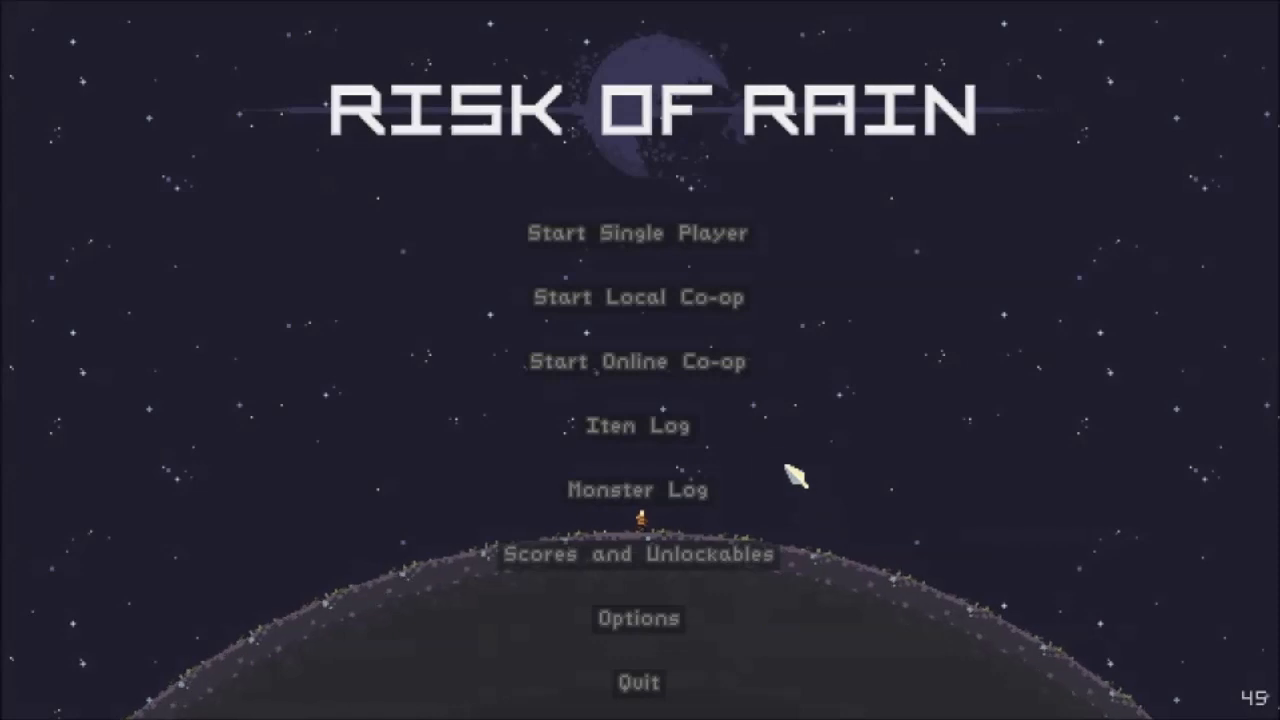
mouse_move(1020, 205)
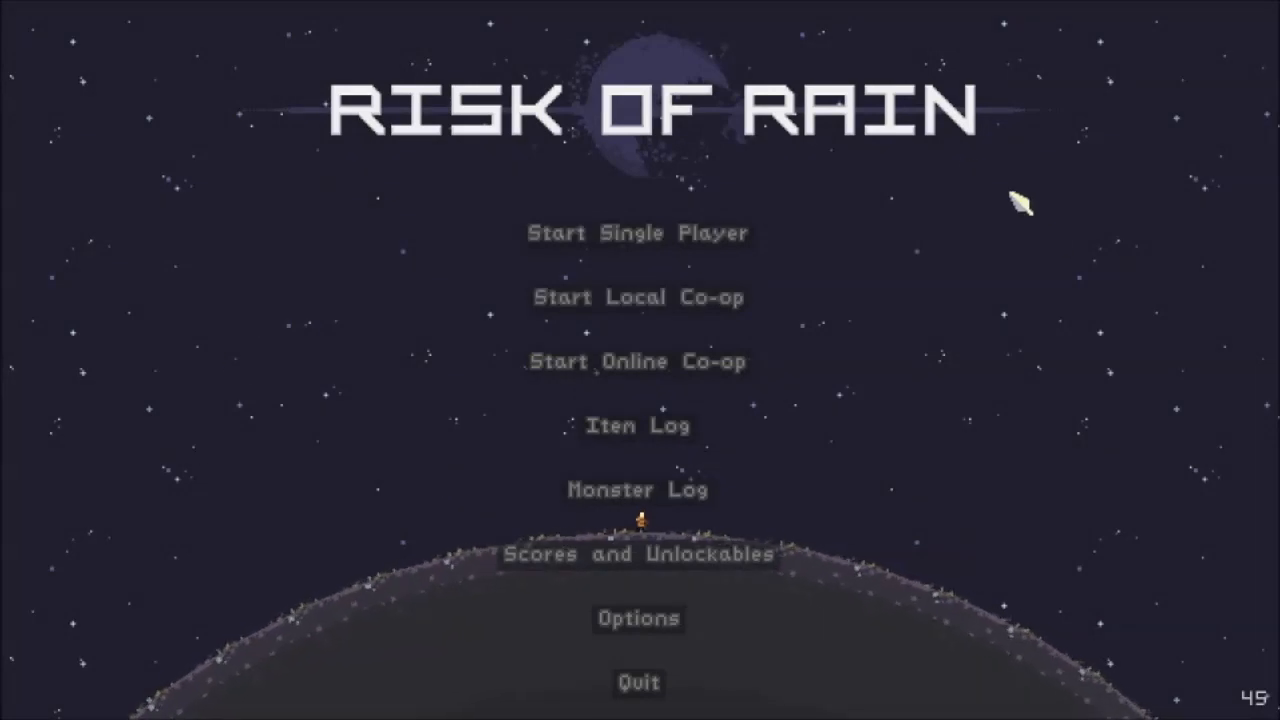